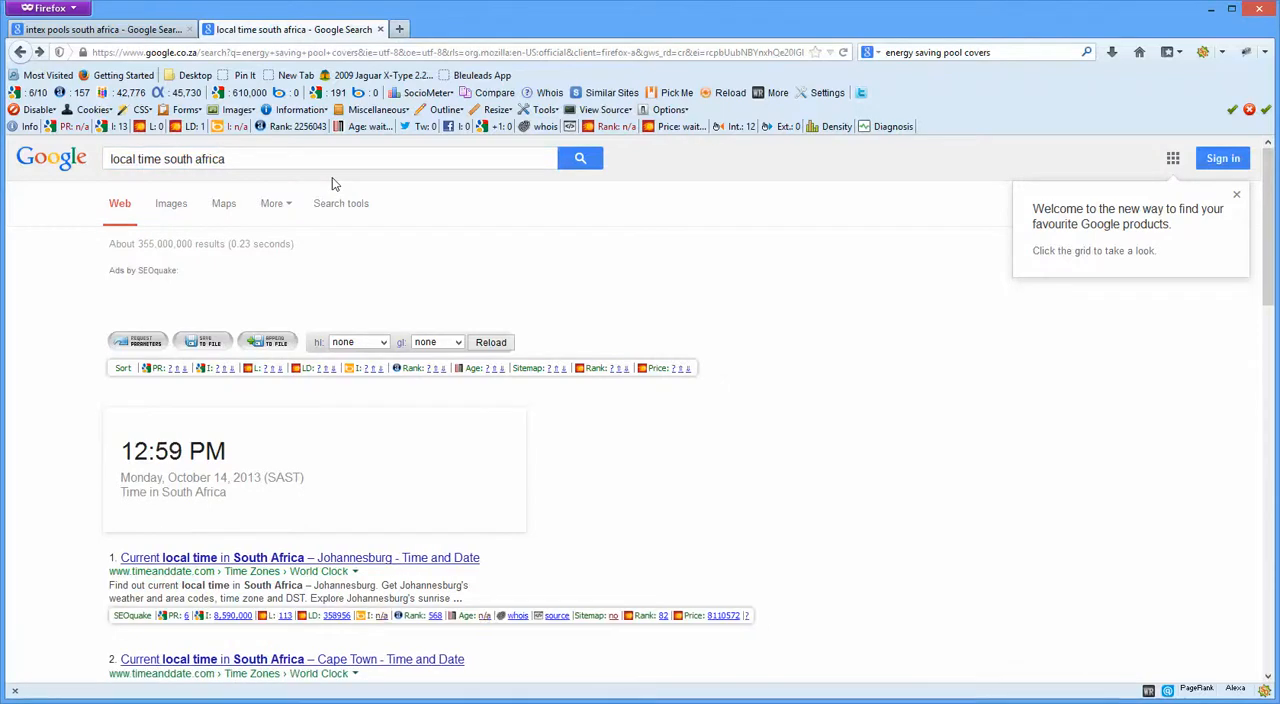
pyautogui.moveTo(508, 243)
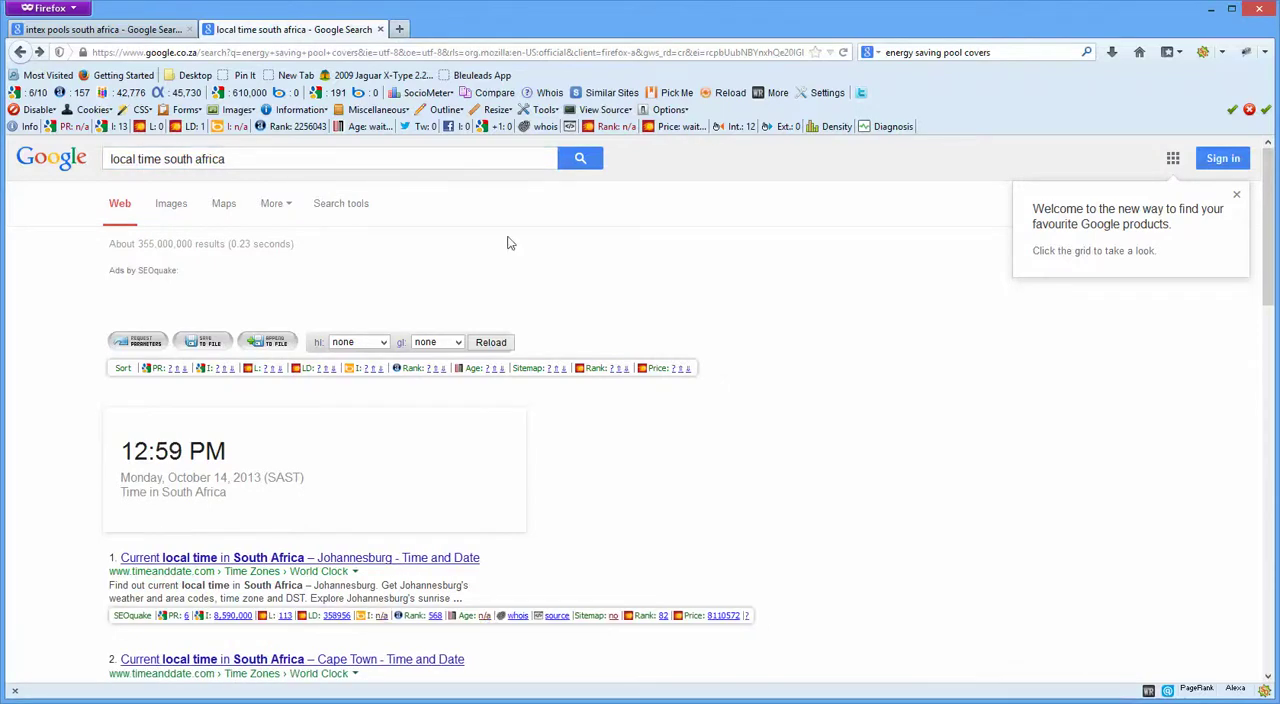
pyautogui.moveTo(313, 283)
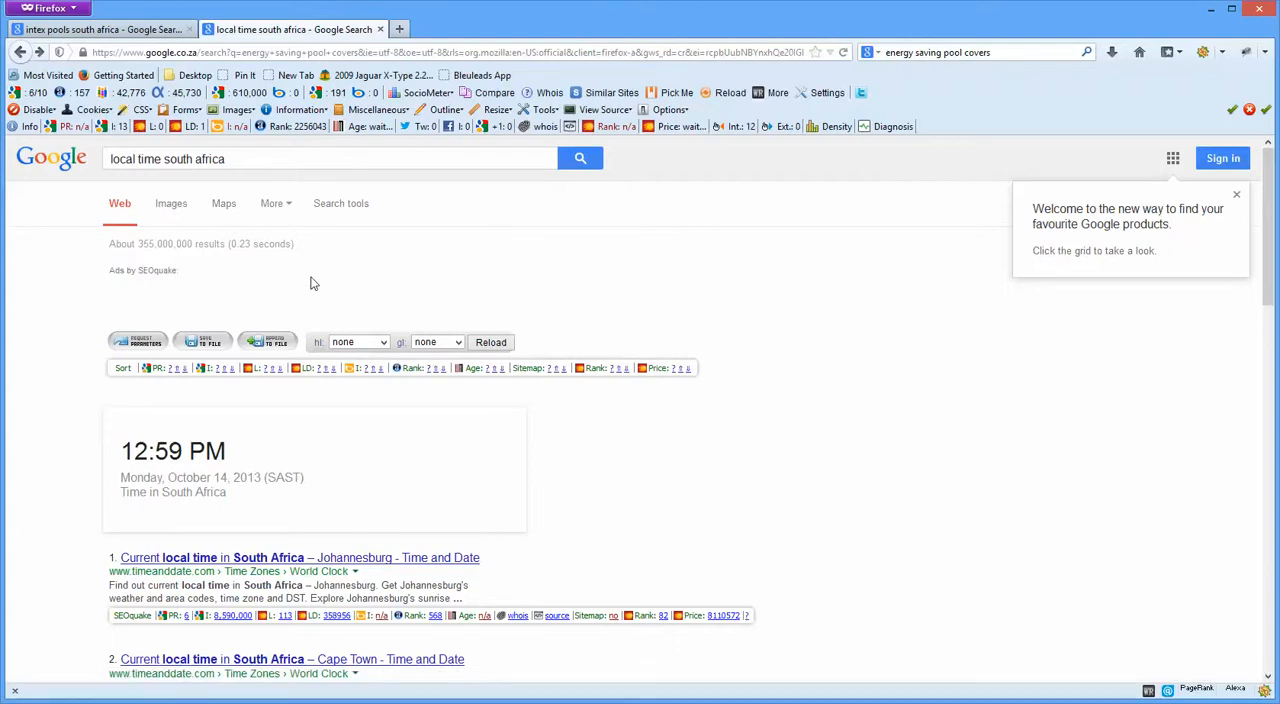
pyautogui.moveTo(279, 473)
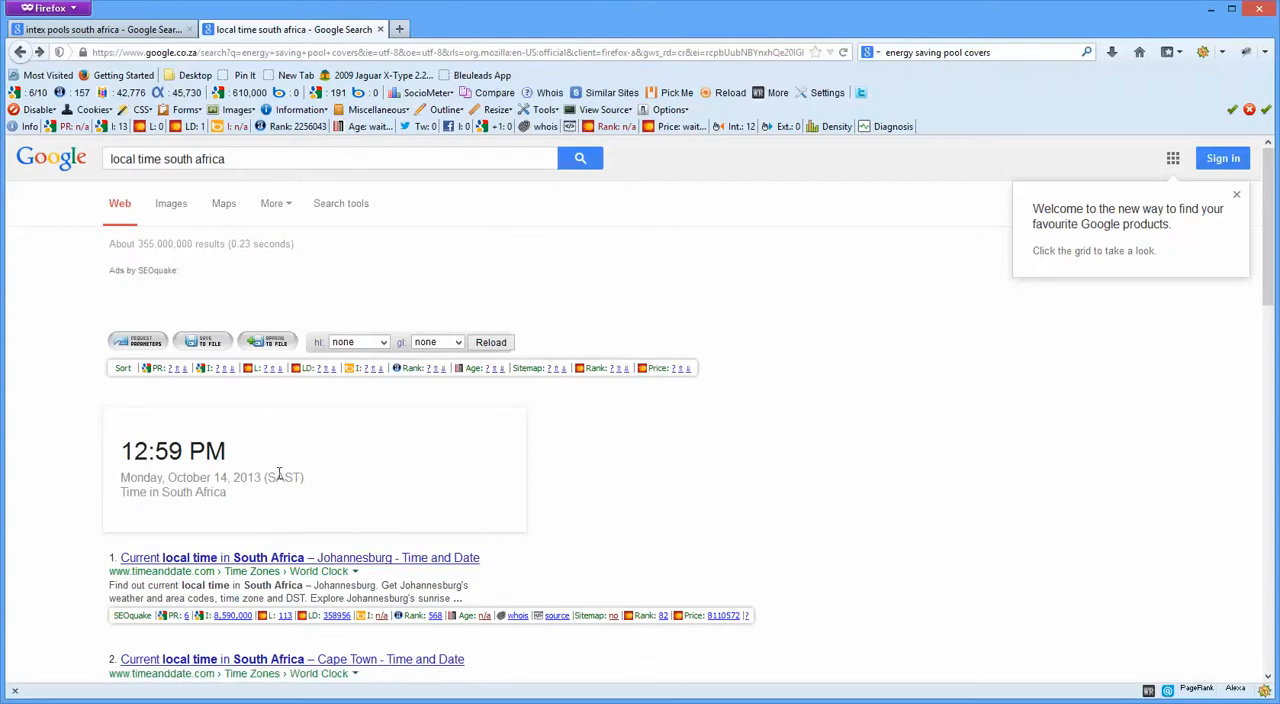
pyautogui.moveTo(433, 388)
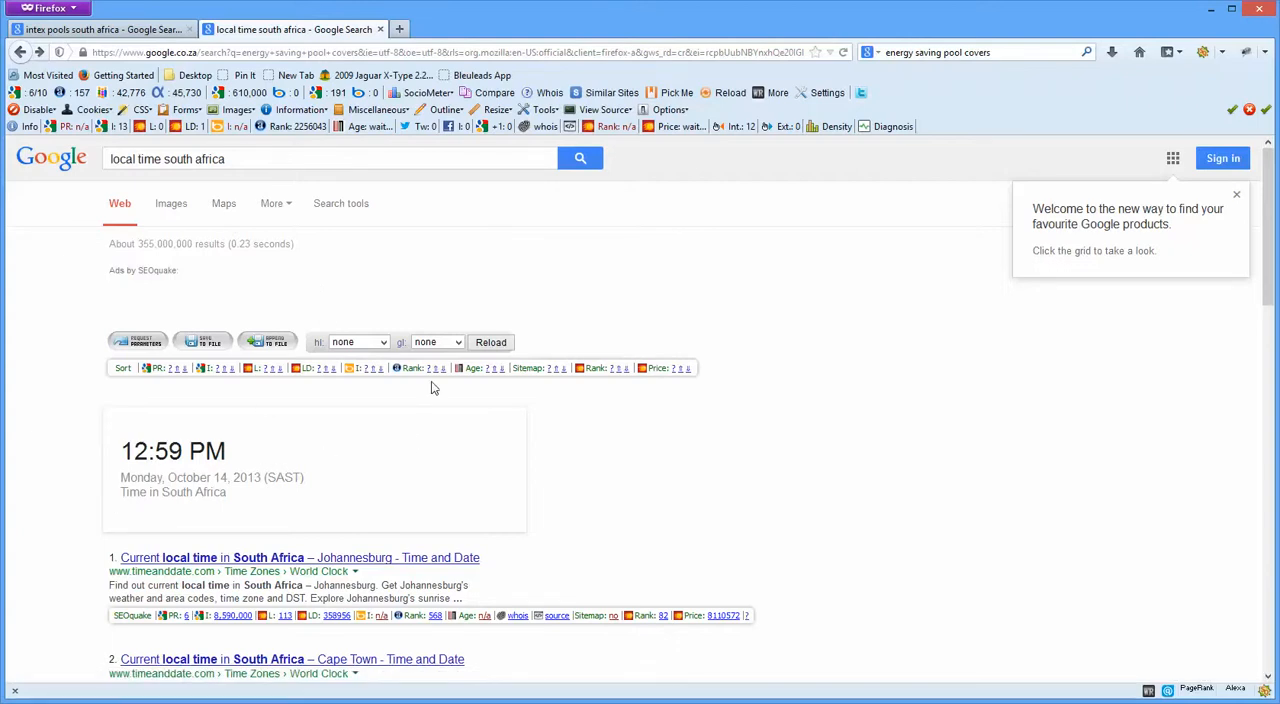
pyautogui.moveTo(910, 378)
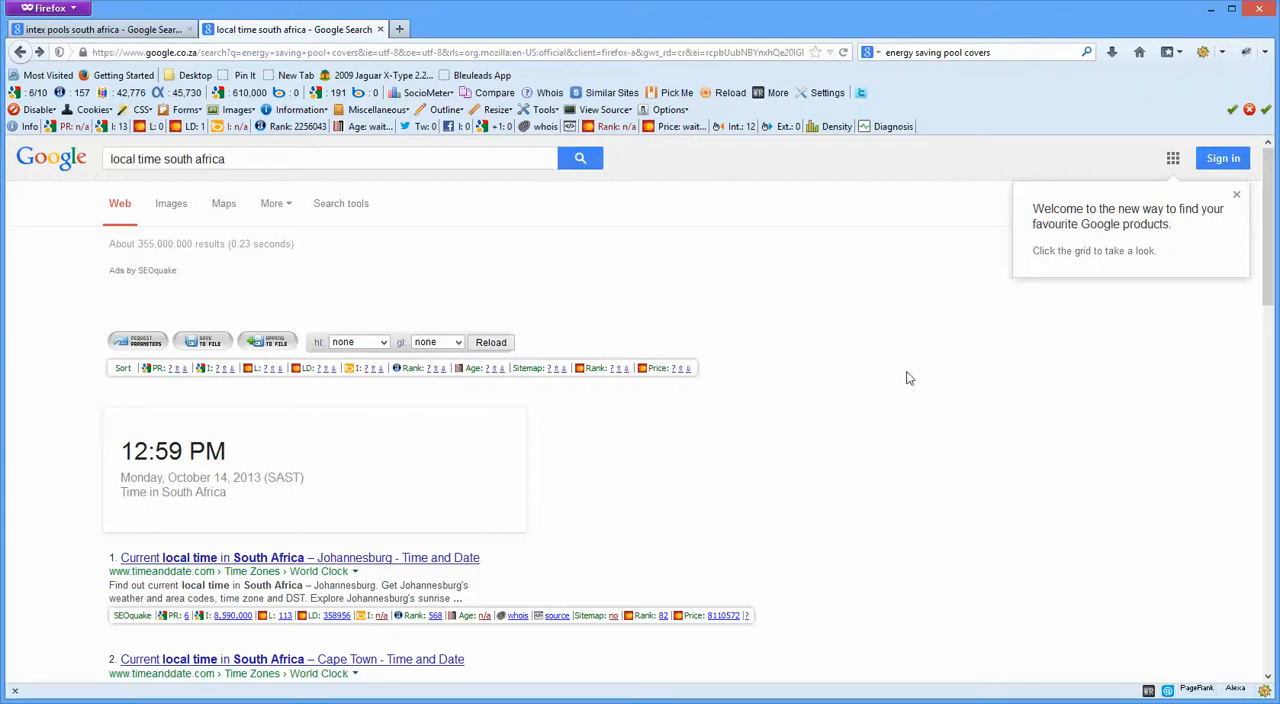
pyautogui.moveTo(1273, 238)
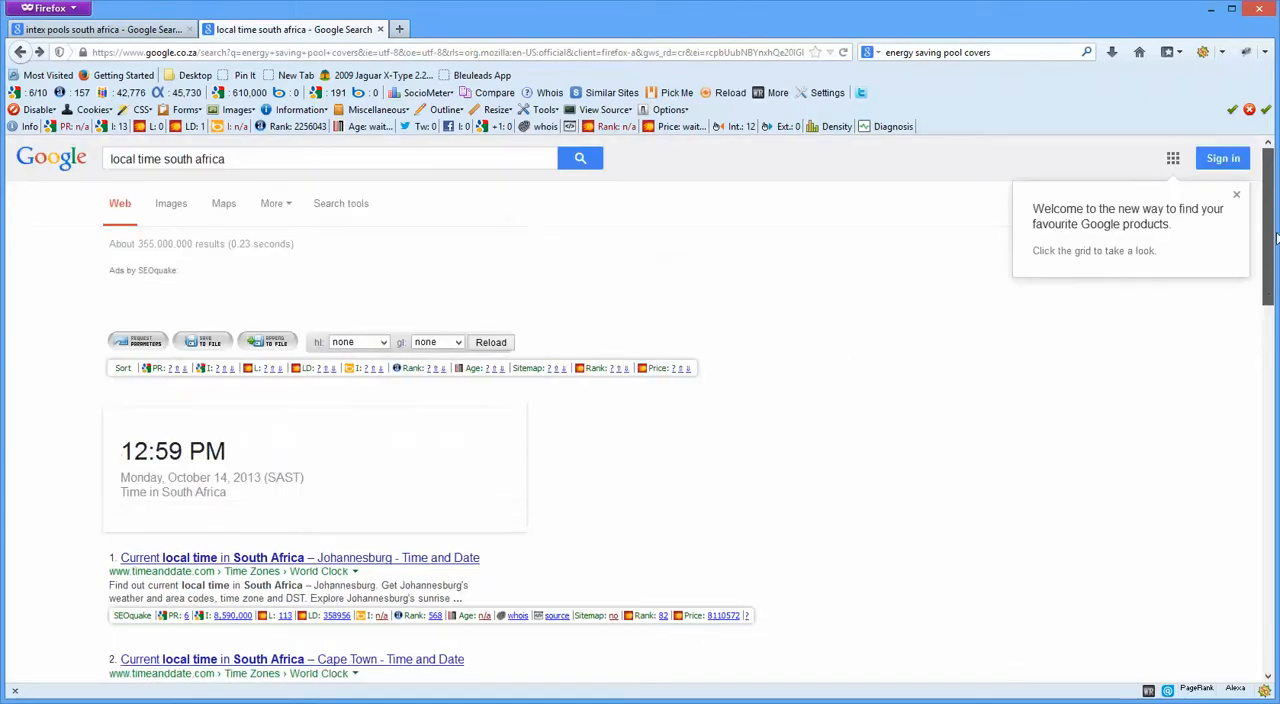
# Search Google for 'energy saving pool covers' and scroll to the third-ranked intexpools.co.za result
pyautogui.click(261, 159)
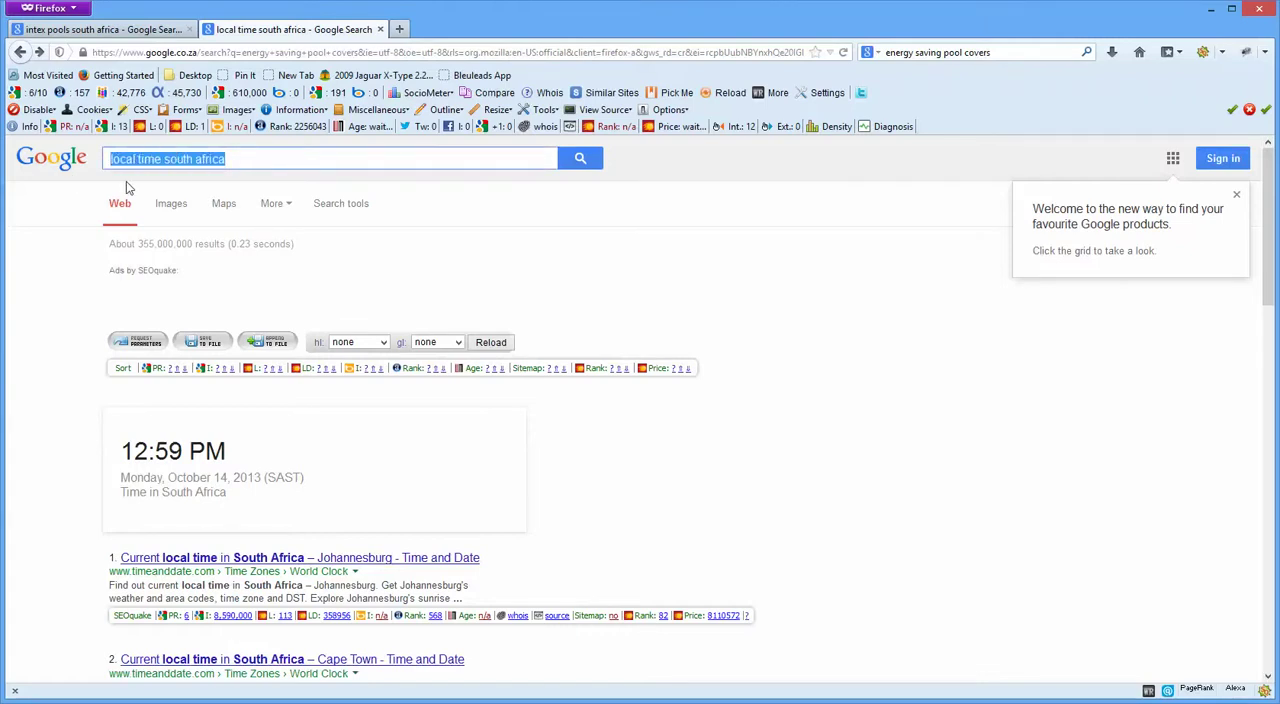
pyautogui.write('energy saving pool covers')
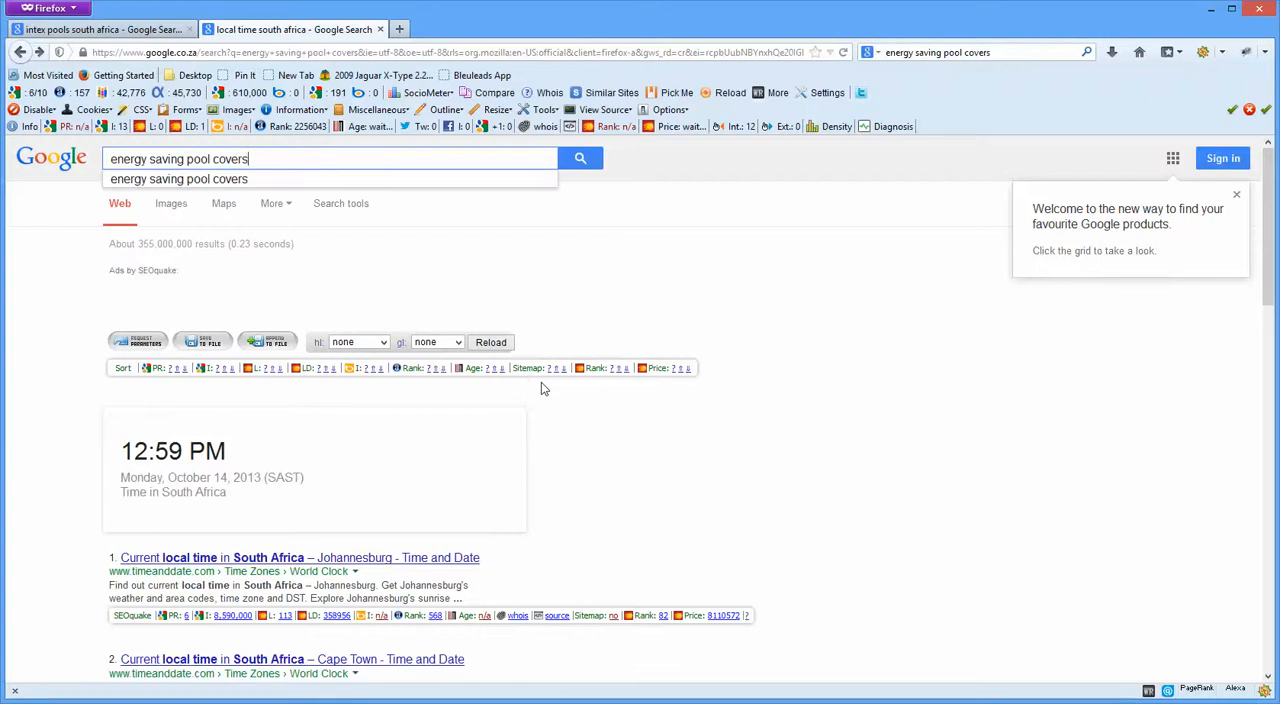
pyautogui.click(580, 158)
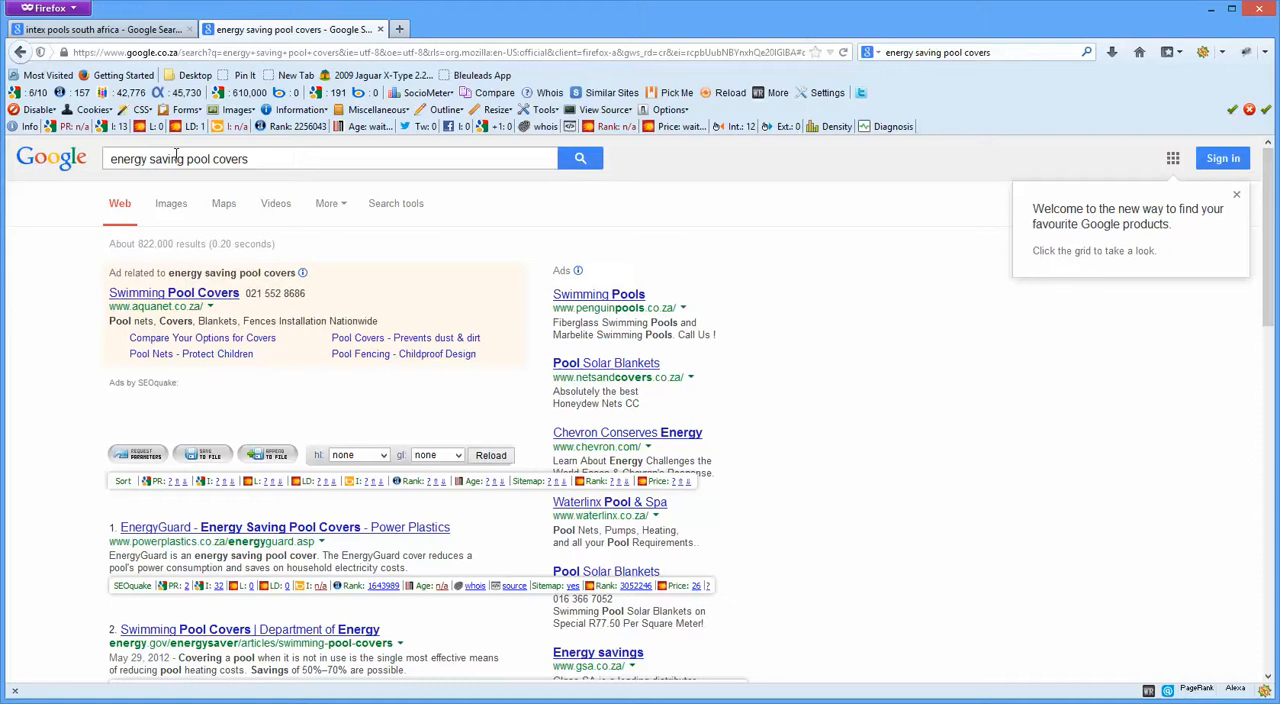
pyautogui.moveTo(220, 173)
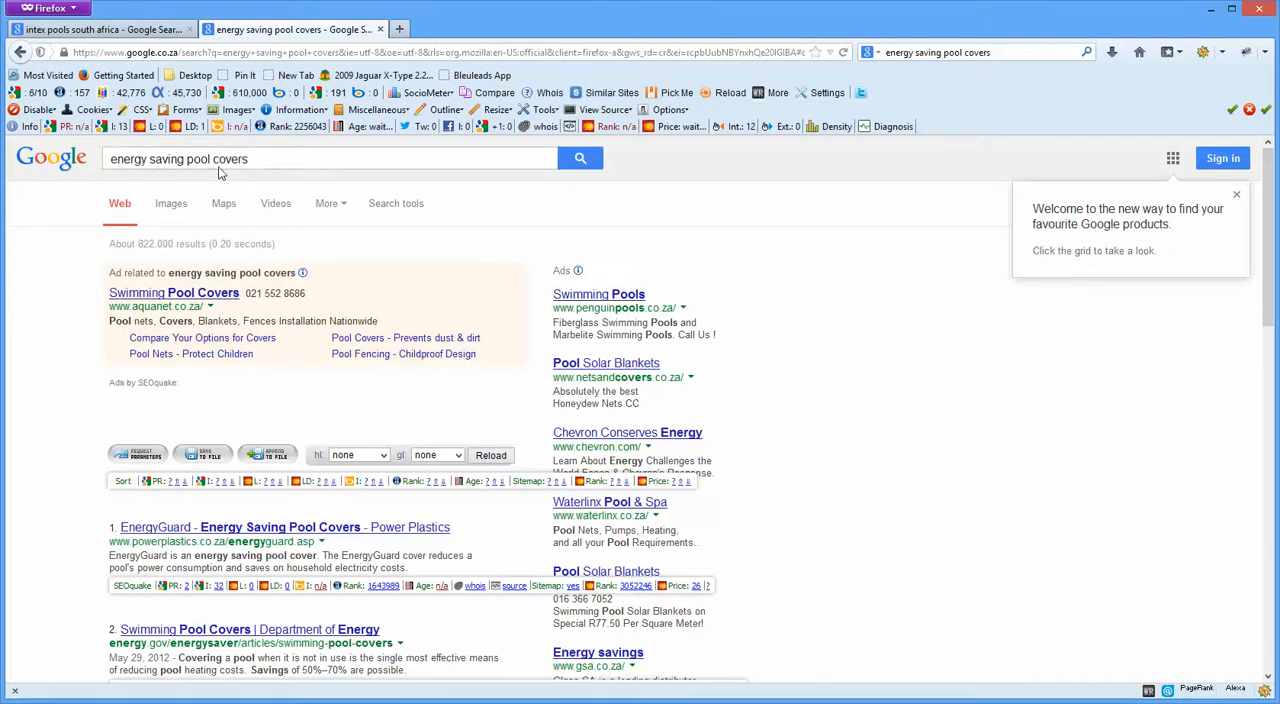
pyautogui.moveTo(1254, 255)
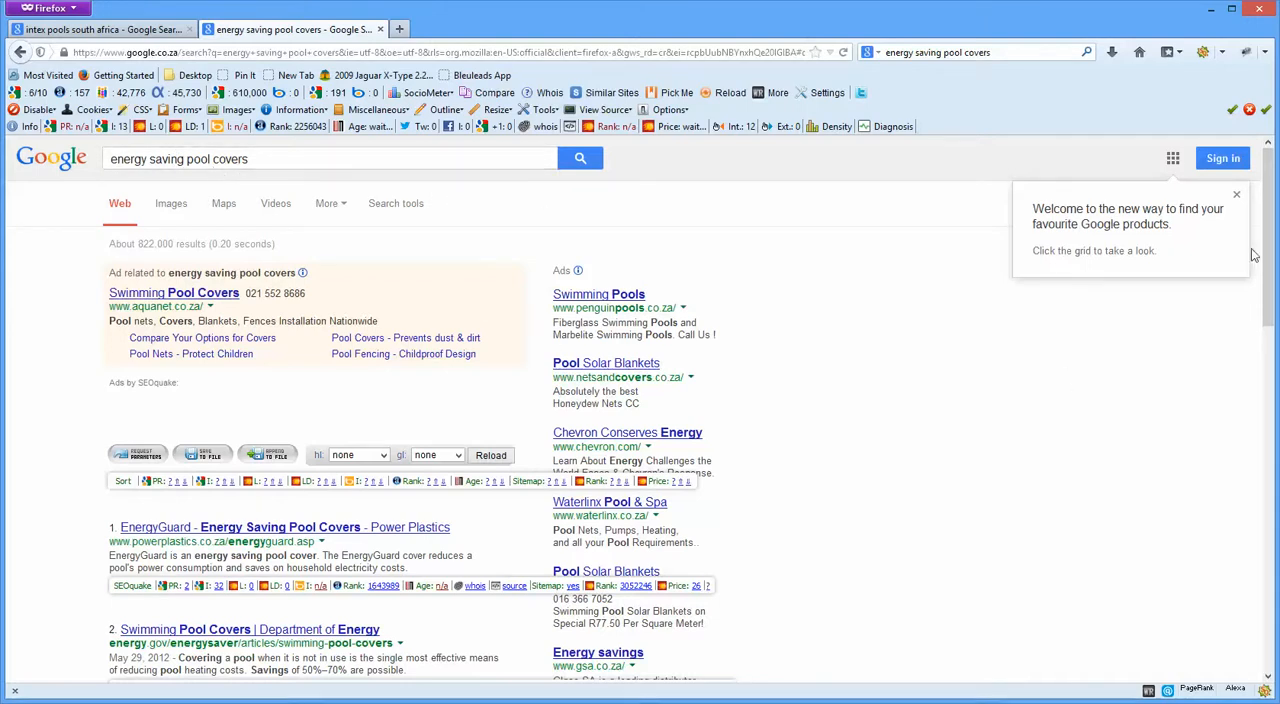
pyautogui.scroll(-3)
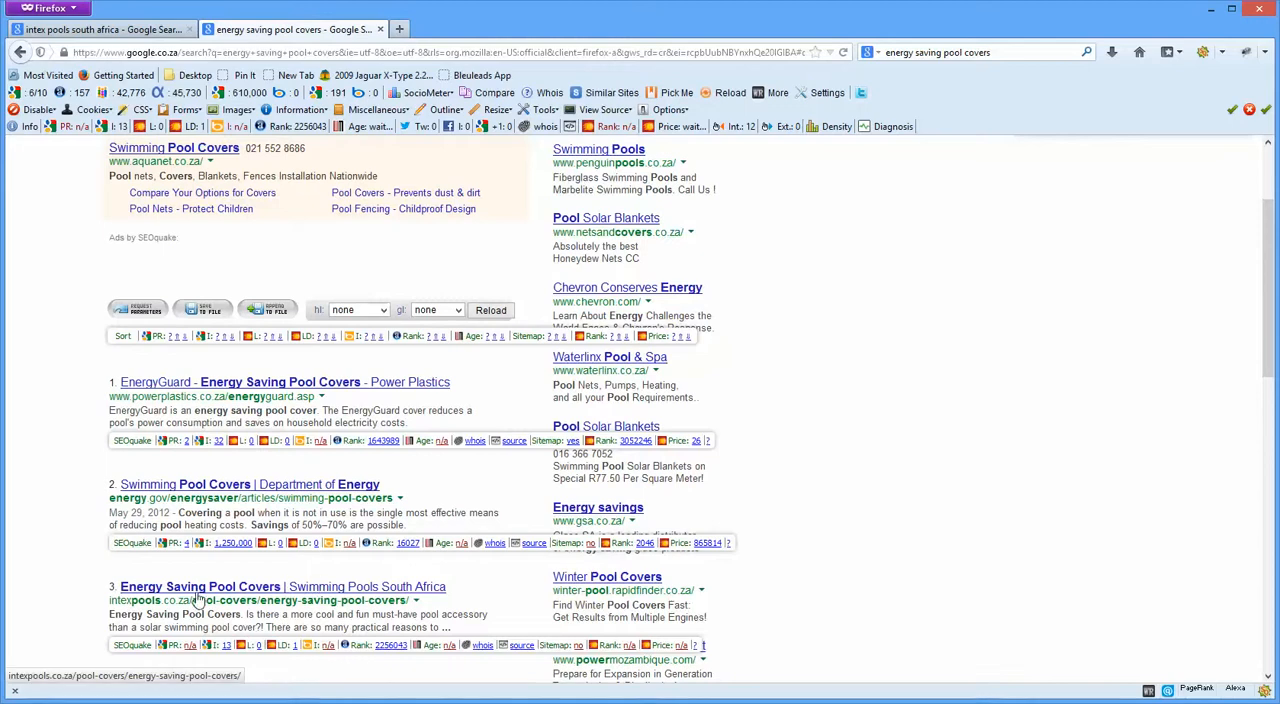
pyautogui.scroll(-3)
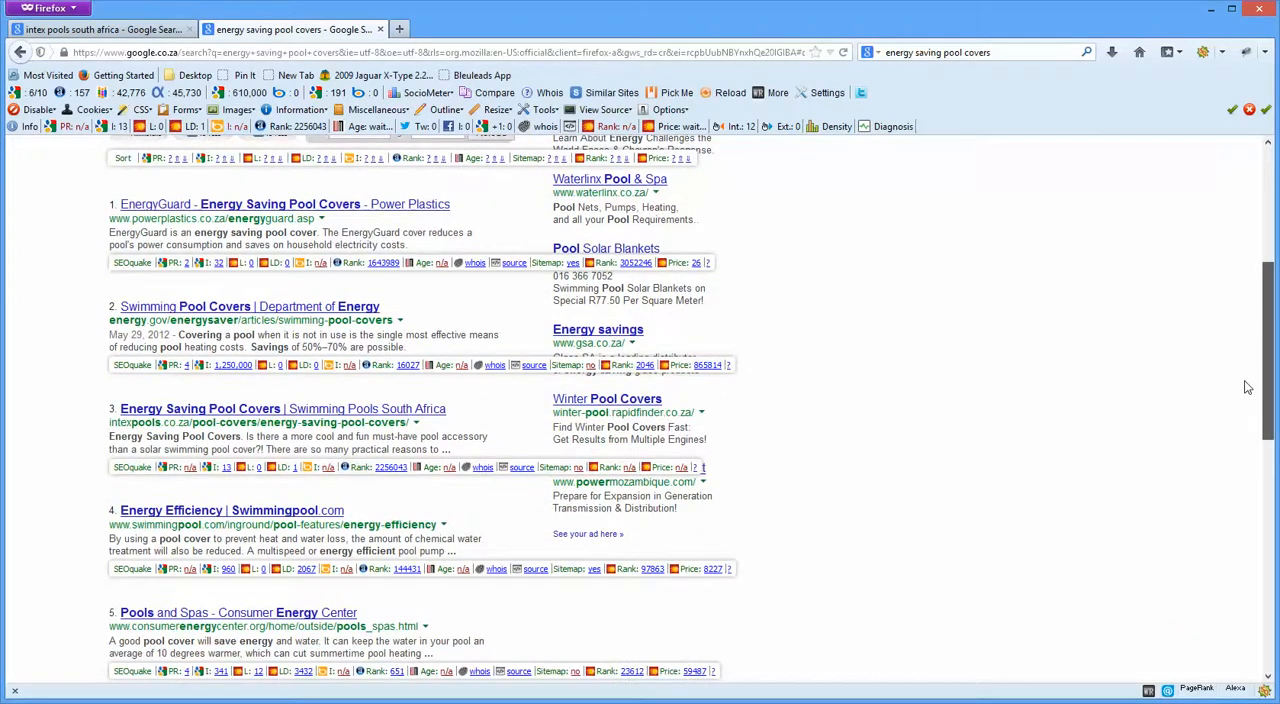
pyautogui.scroll(3)
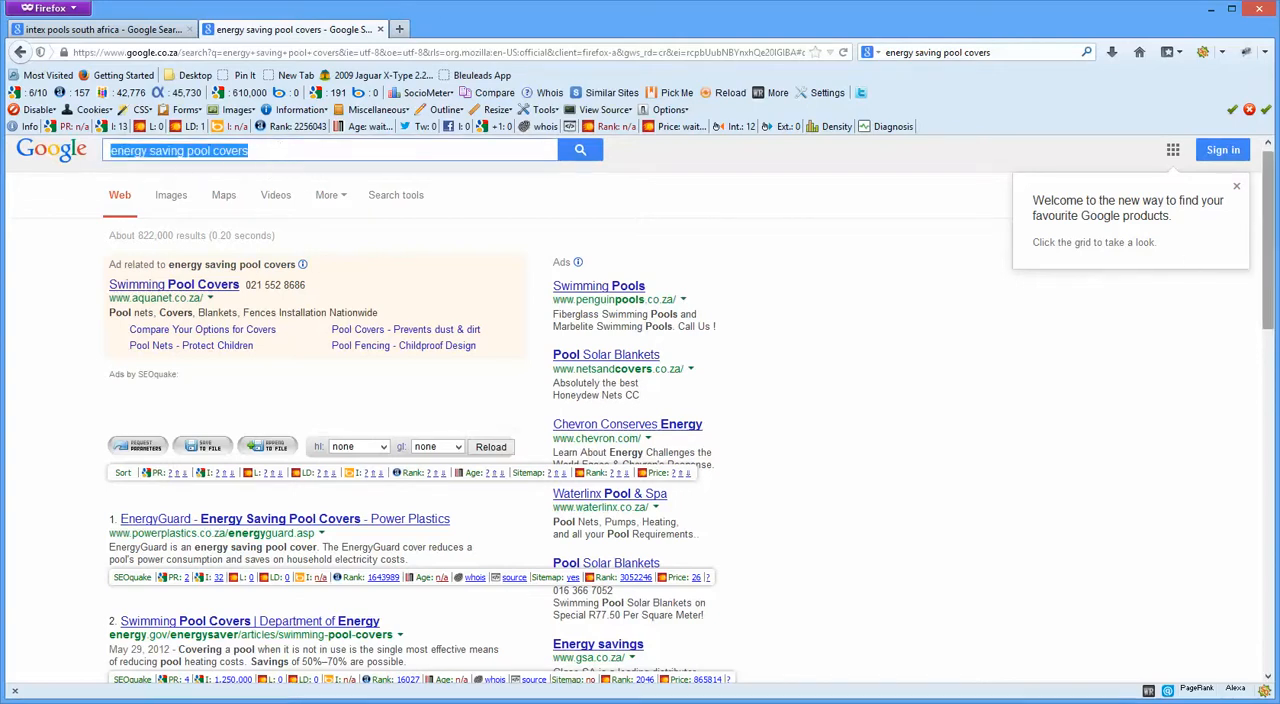
pyautogui.scroll(-3)
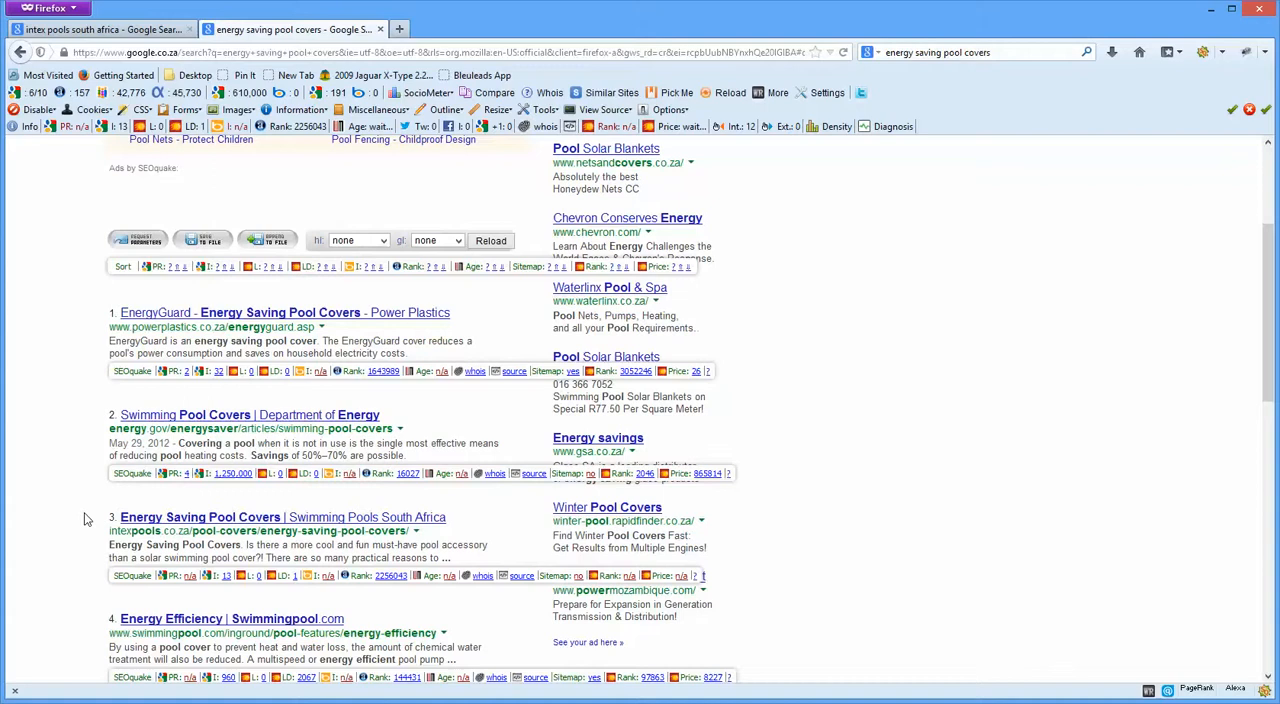
pyautogui.moveTo(350, 517)
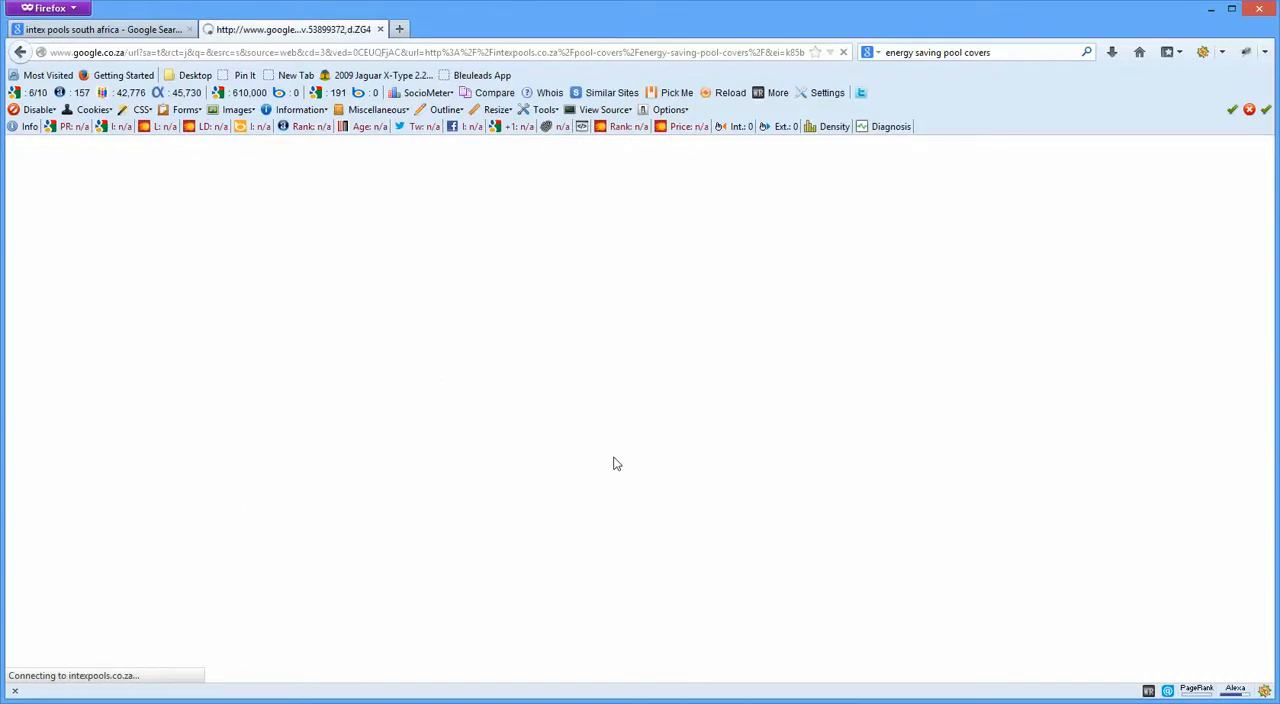
pyautogui.moveTo(500, 478)
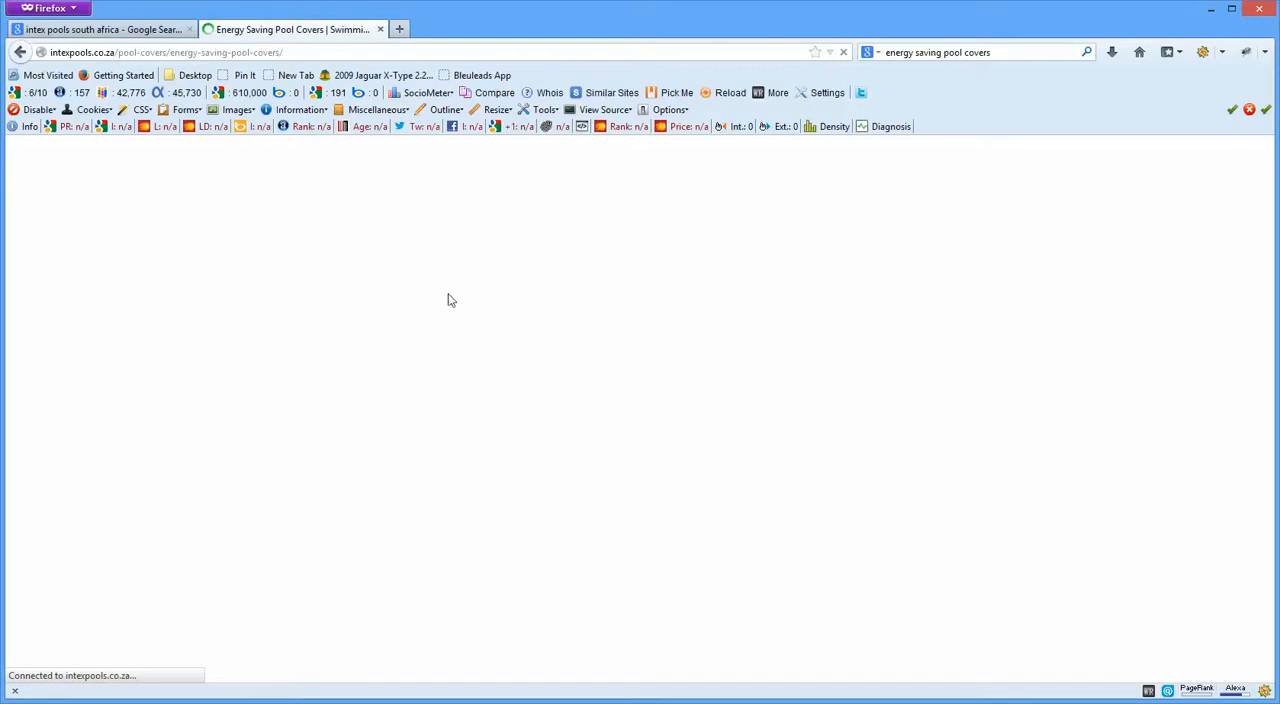
pyautogui.moveTo(1124, 358)
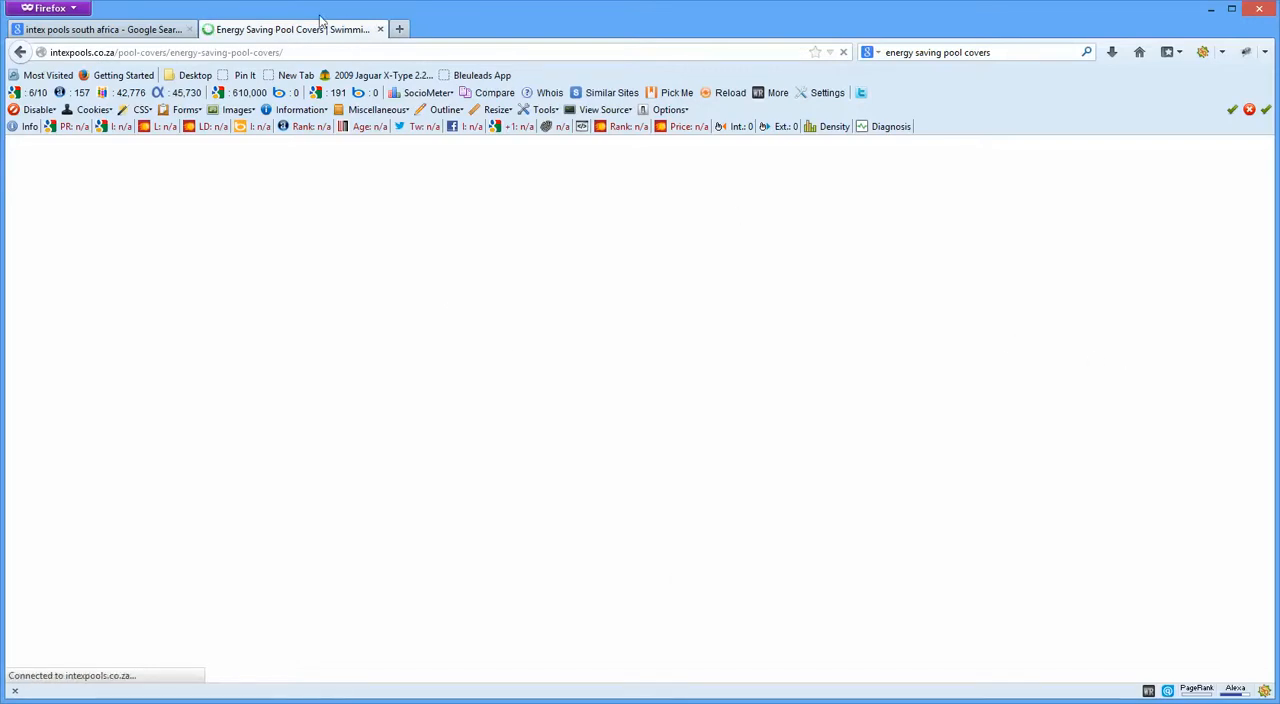
pyautogui.moveTo(387, 280)
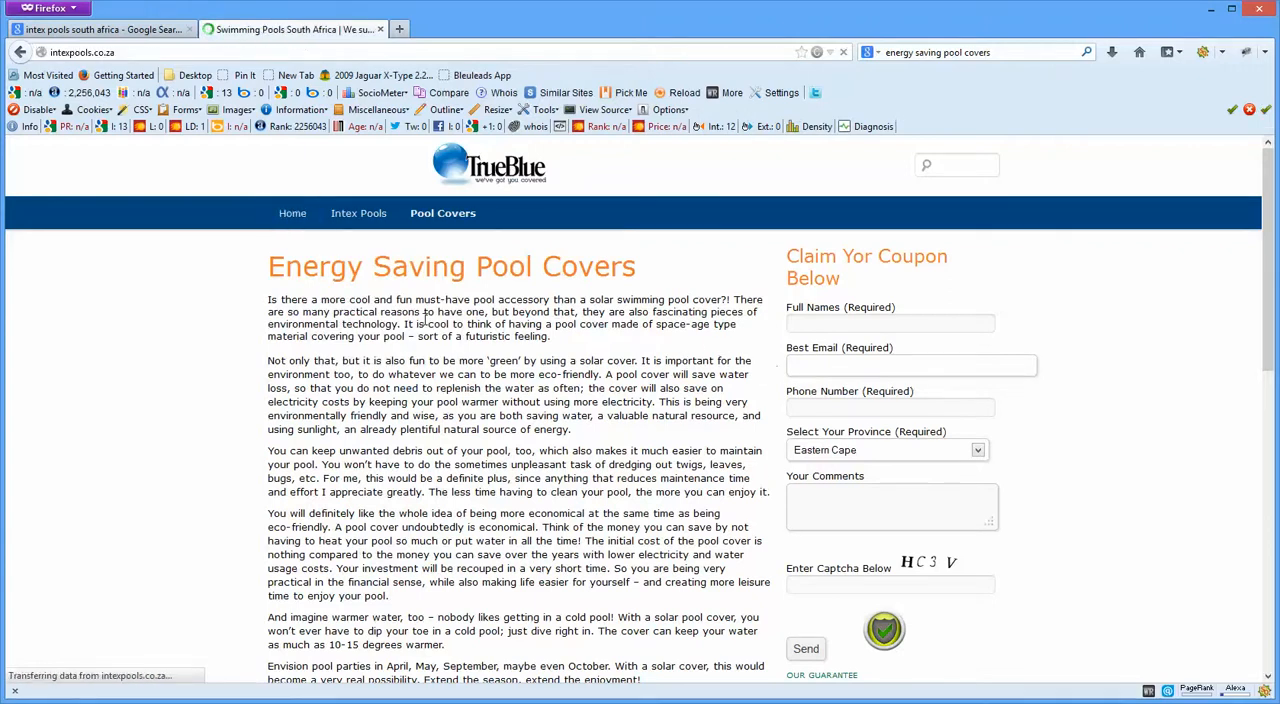
# Go to the intexpools.co.za Home page with the free coupon claim form
pyautogui.click(295, 213)
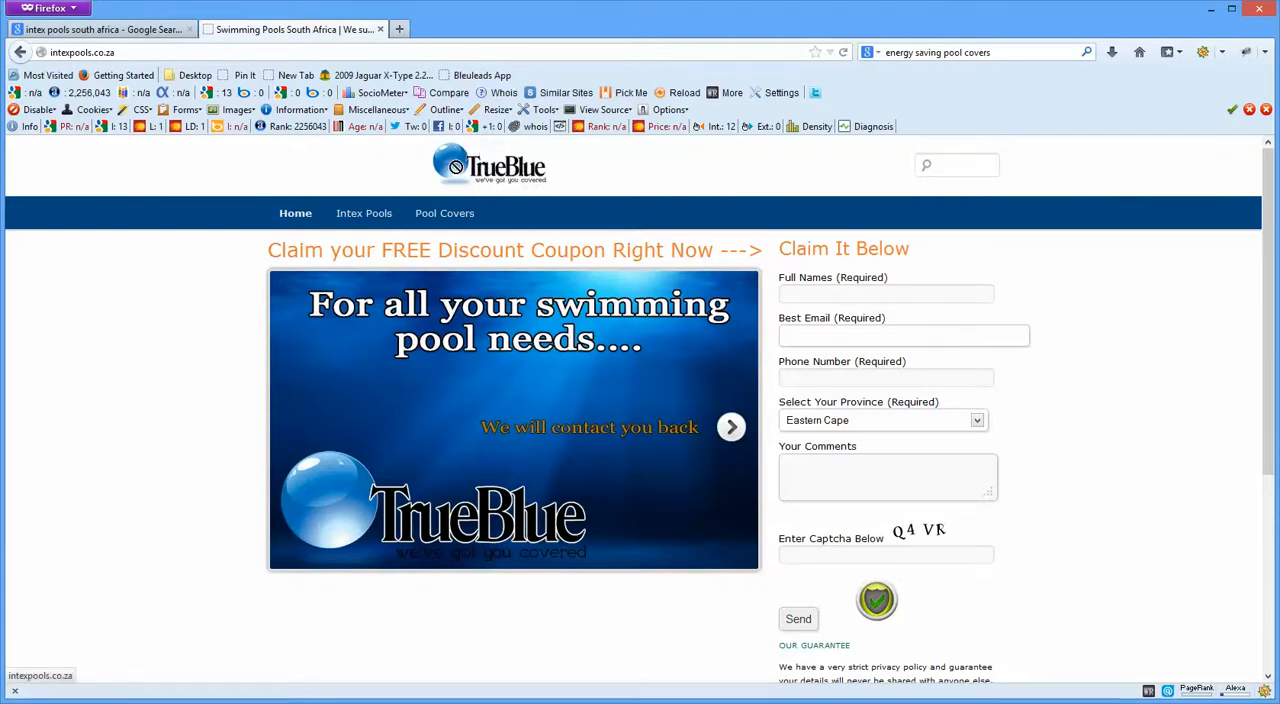
pyautogui.moveTo(460, 233)
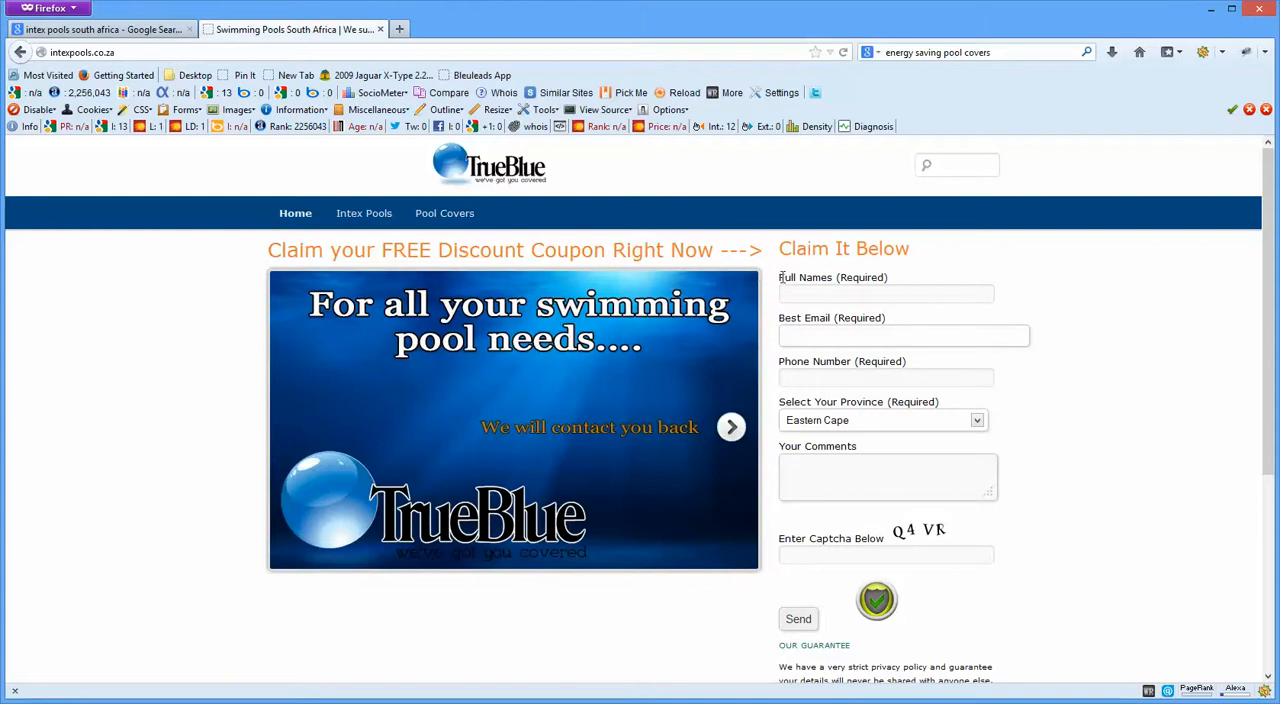
# Point out the name, phone and comment fields, then send the empty claim form
pyautogui.click(886, 293)
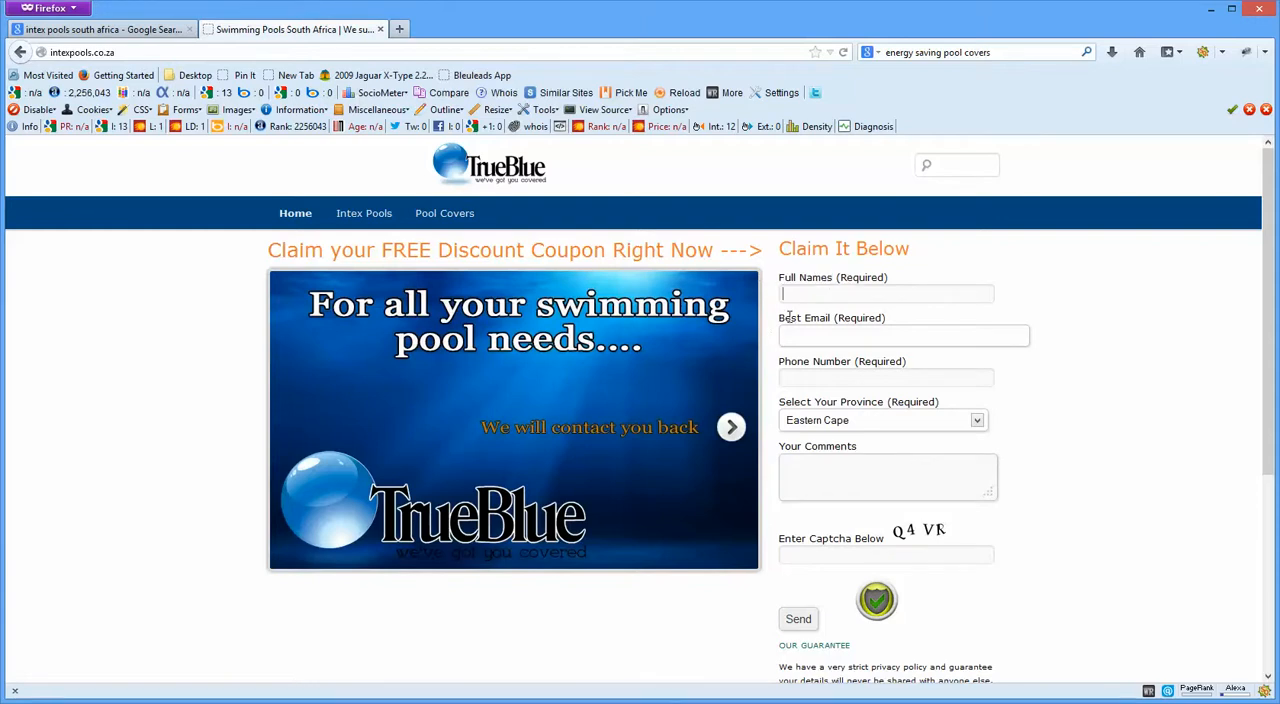
pyautogui.doubleClick(840, 361)
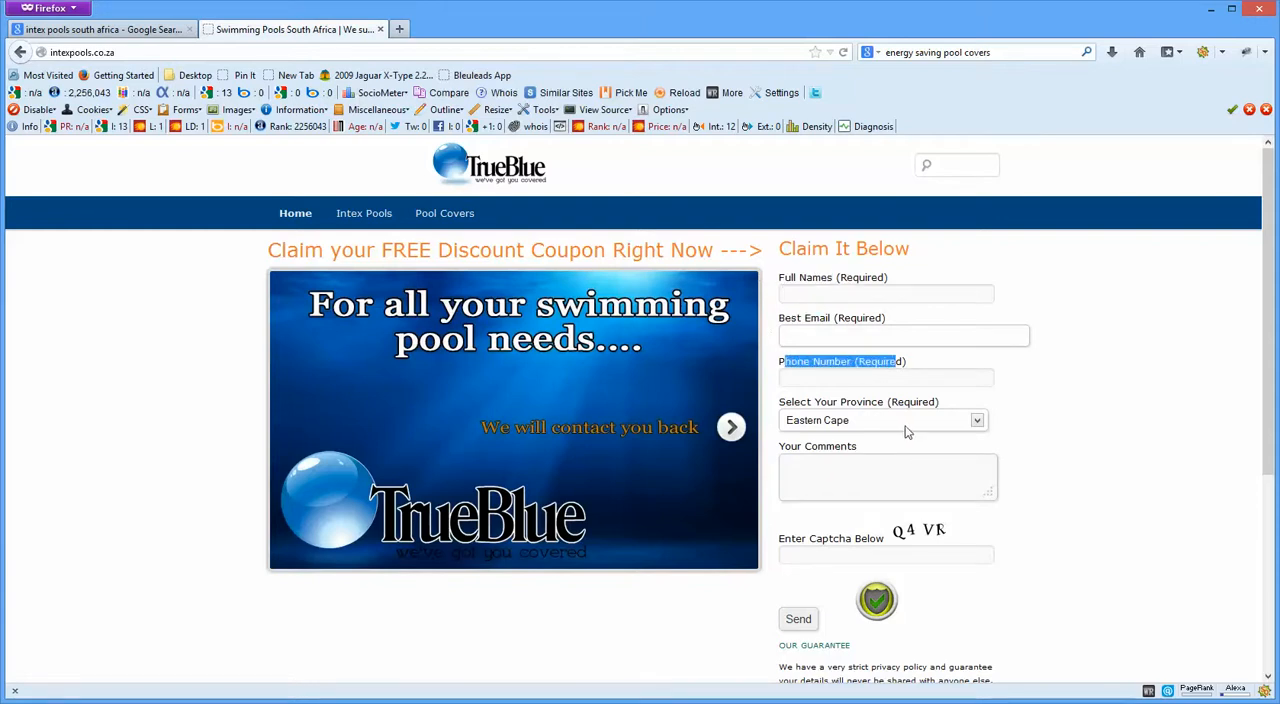
pyautogui.click(975, 419)
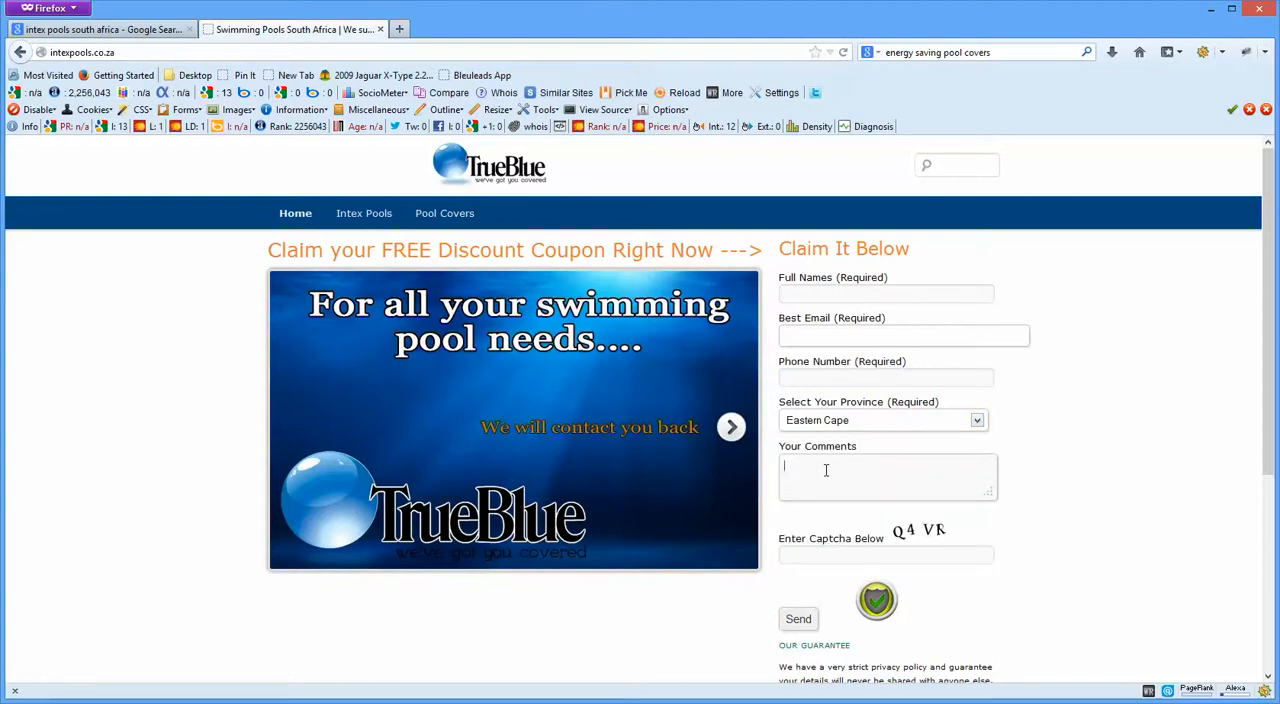
pyautogui.moveTo(837, 478)
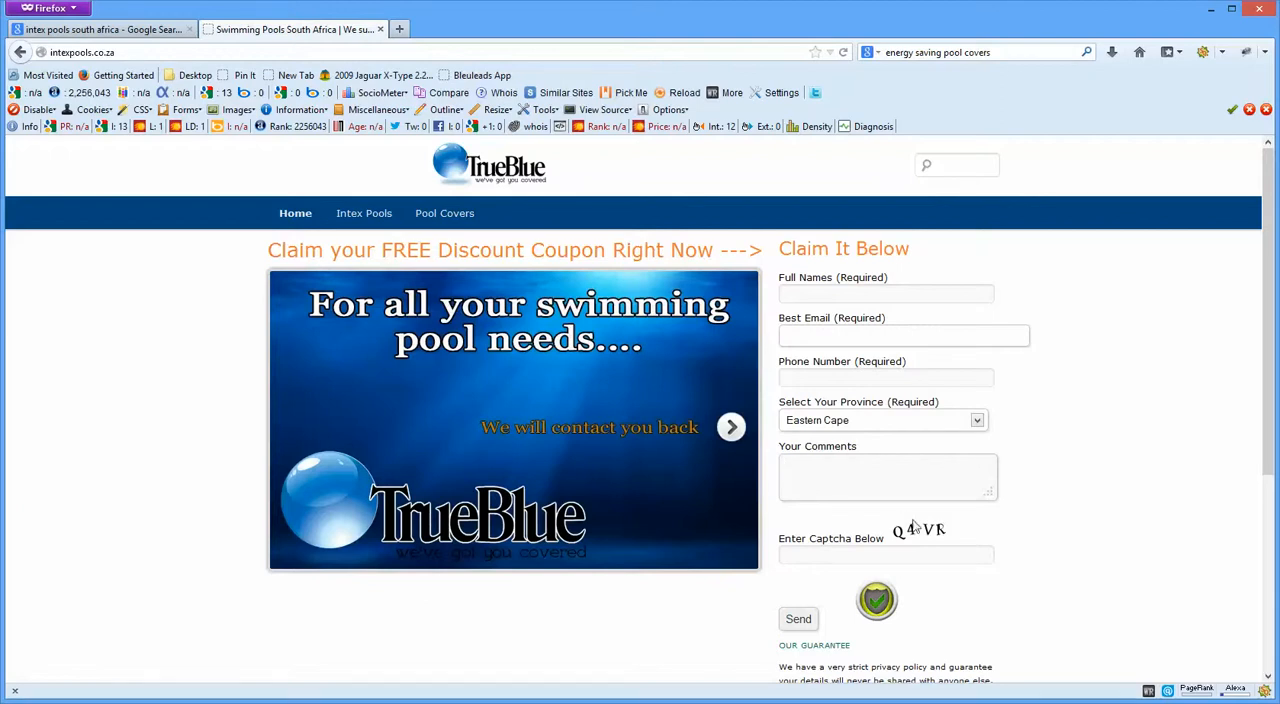
pyautogui.moveTo(1015, 492)
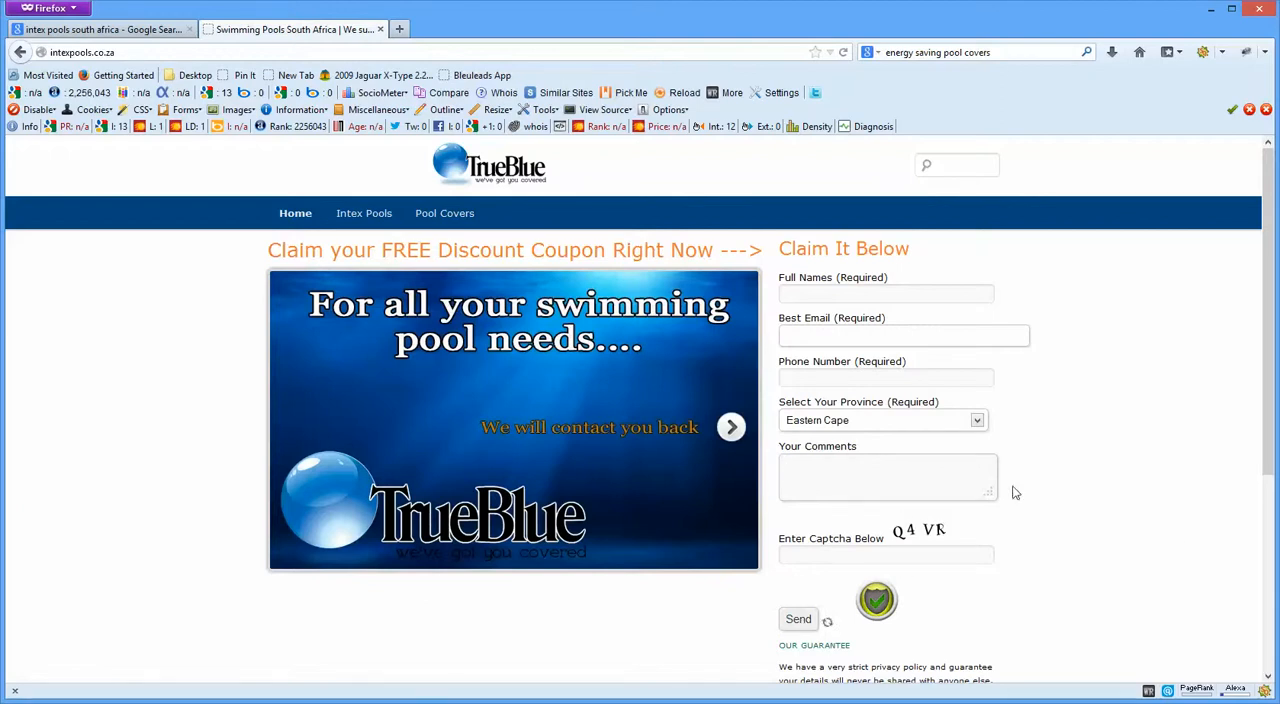
pyautogui.click(798, 619)
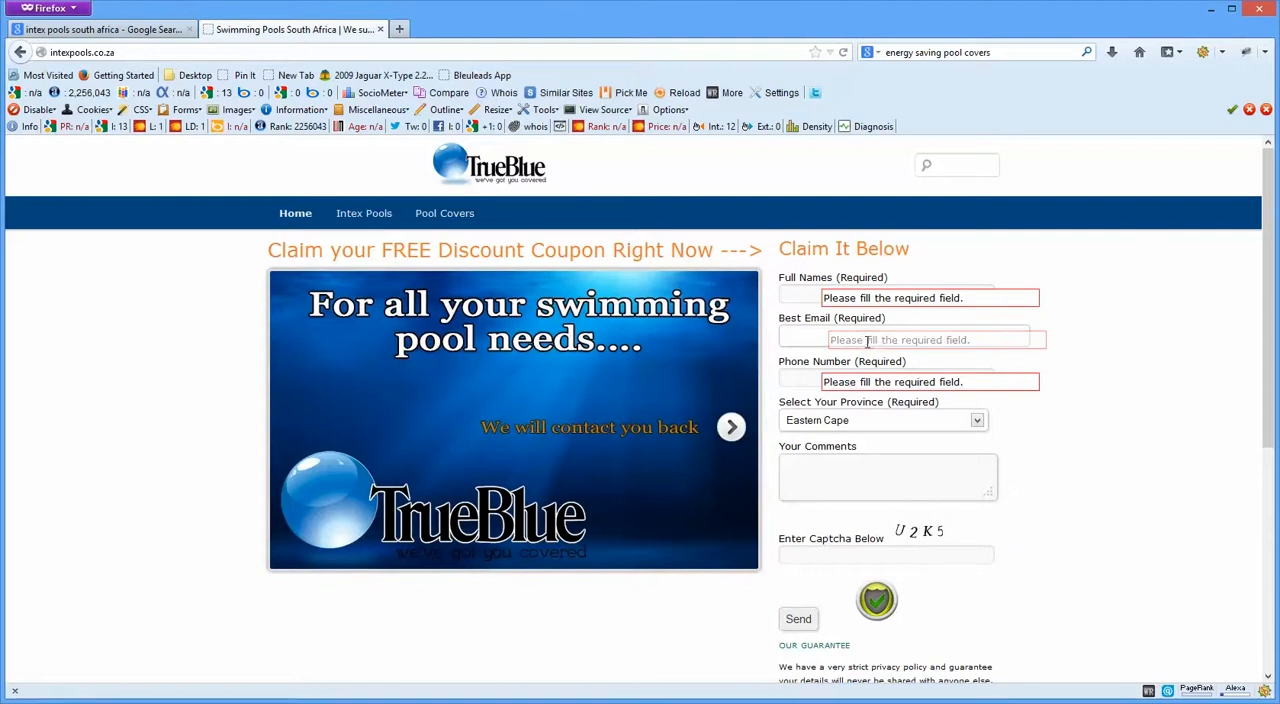
pyautogui.click(885, 377)
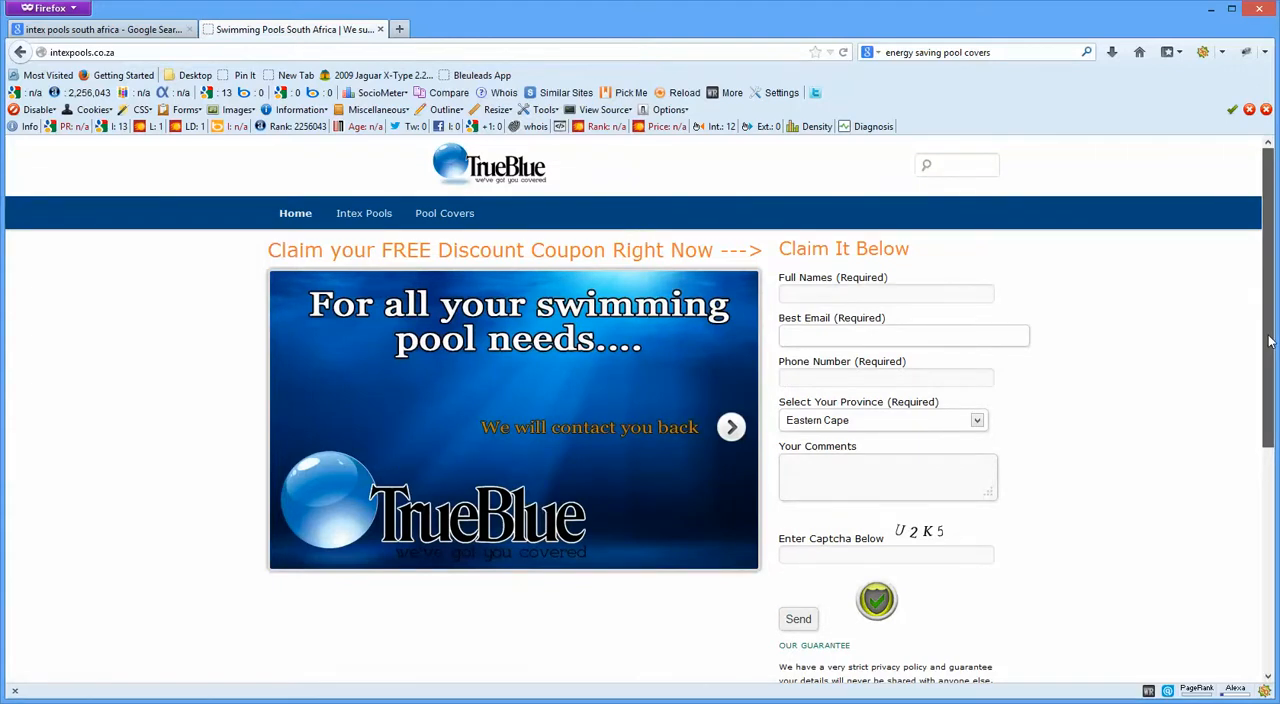
pyautogui.moveTo(1258, 362)
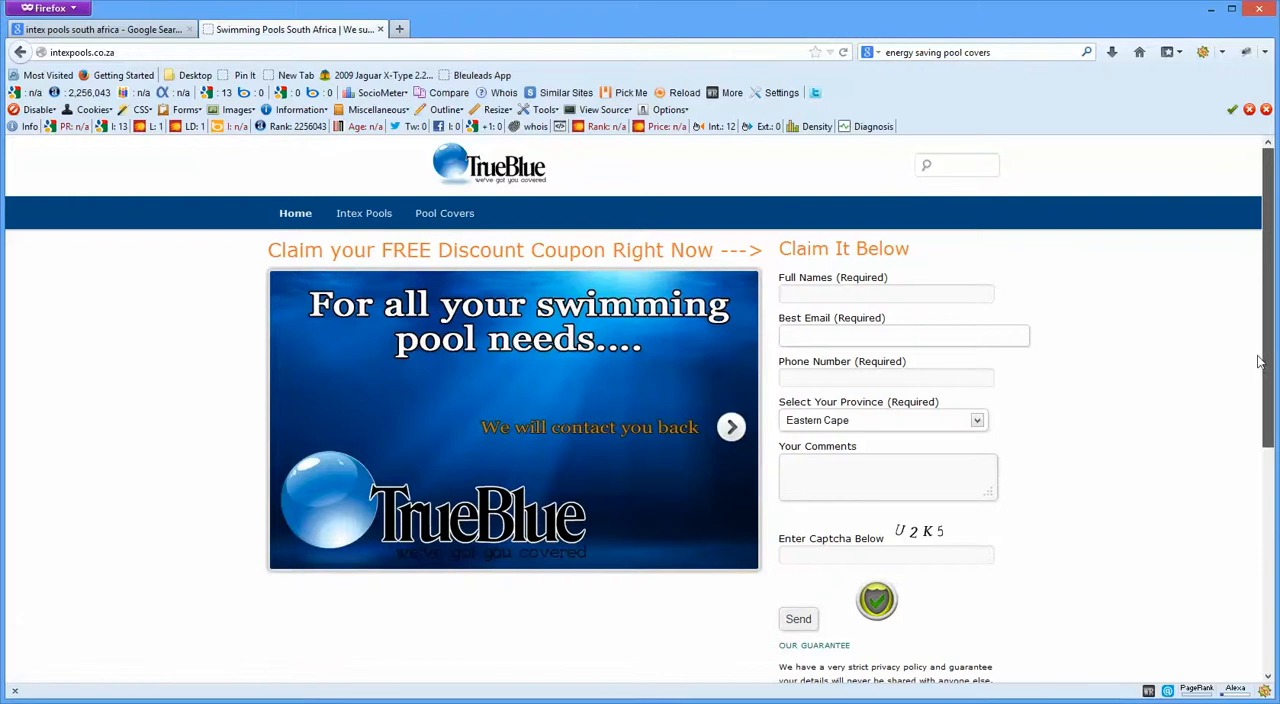
# Show the validation error and Phone Number field, then return to the 'intex pools south africa' results
pyautogui.click(798, 618)
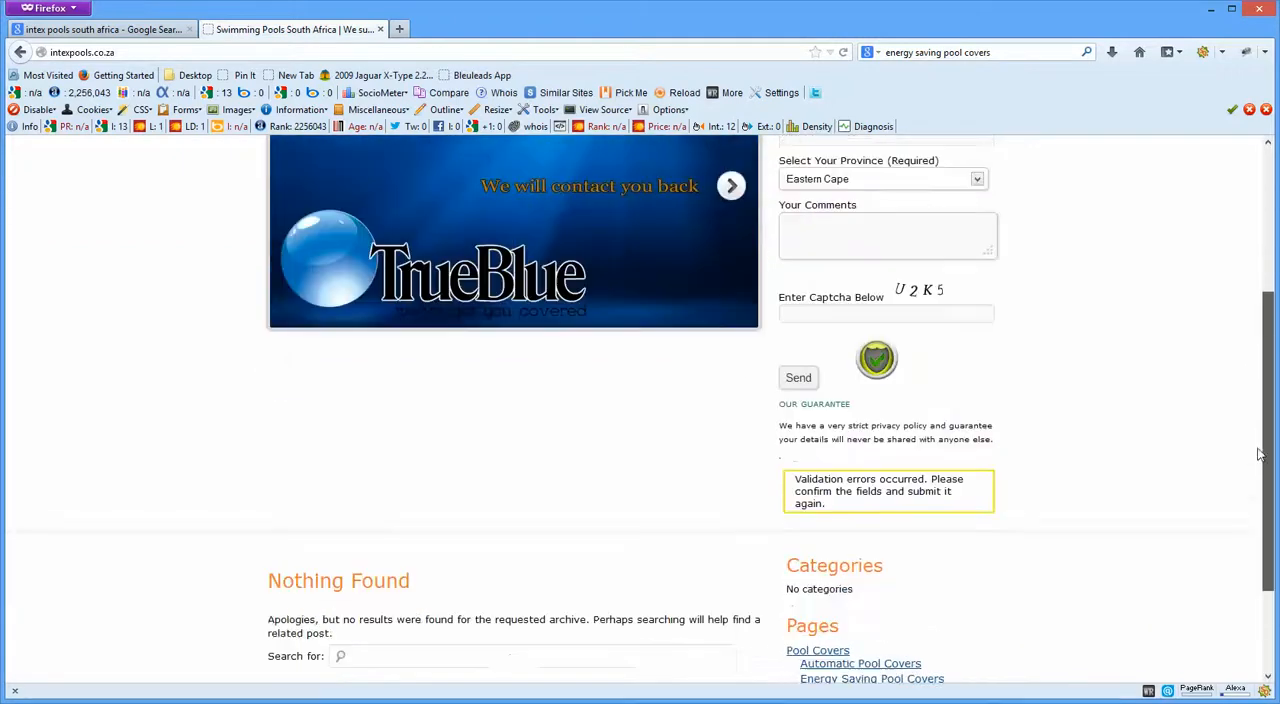
pyautogui.scroll(3)
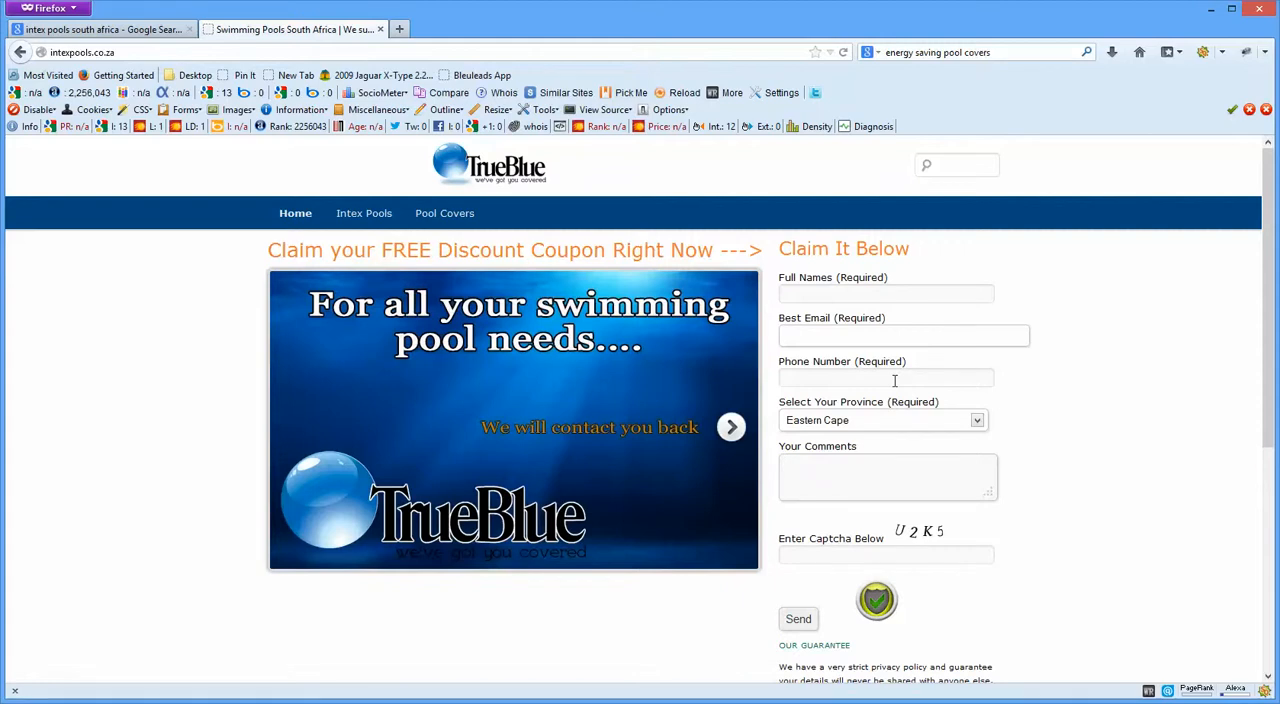
pyautogui.click(885, 377)
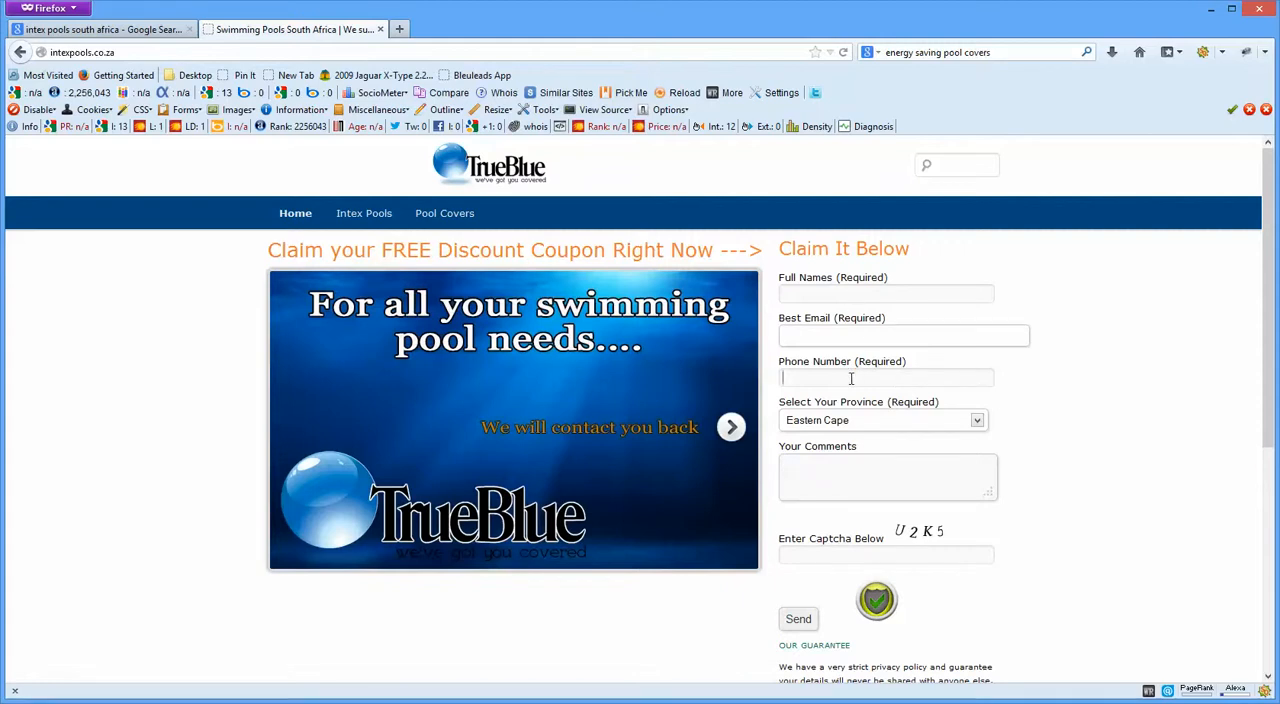
pyautogui.moveTo(614, 392)
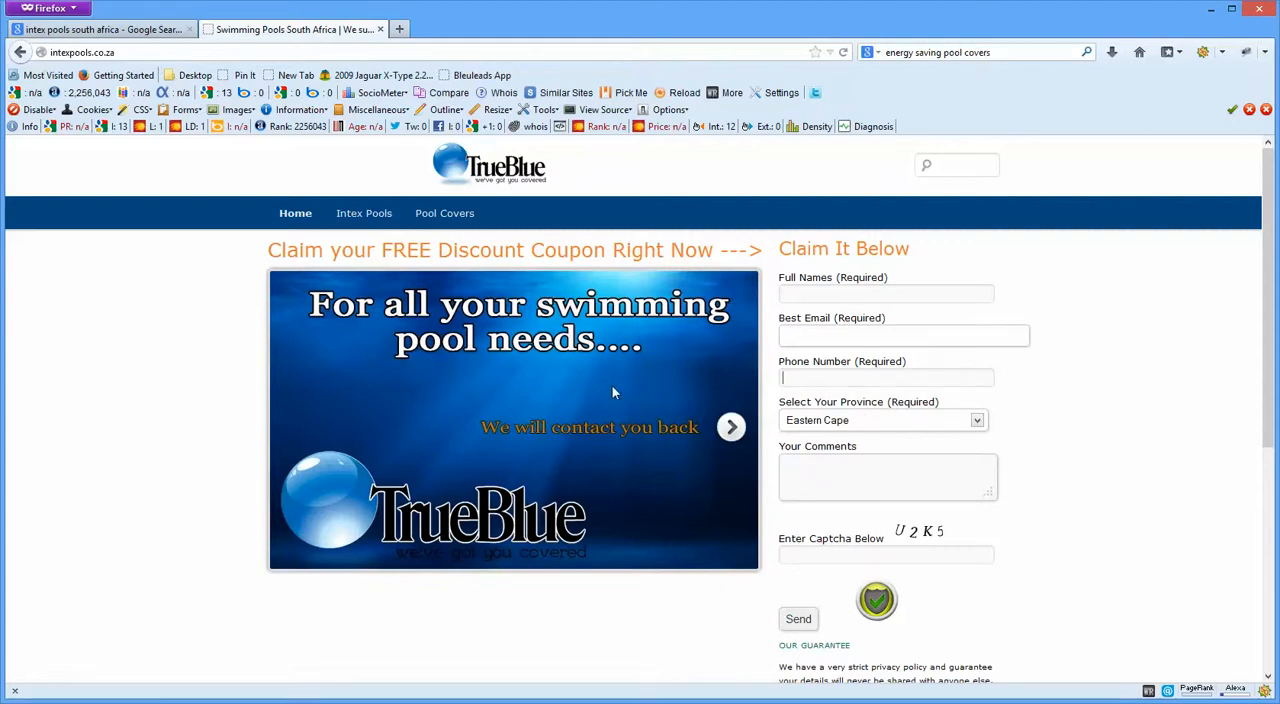
pyautogui.moveTo(1018, 376)
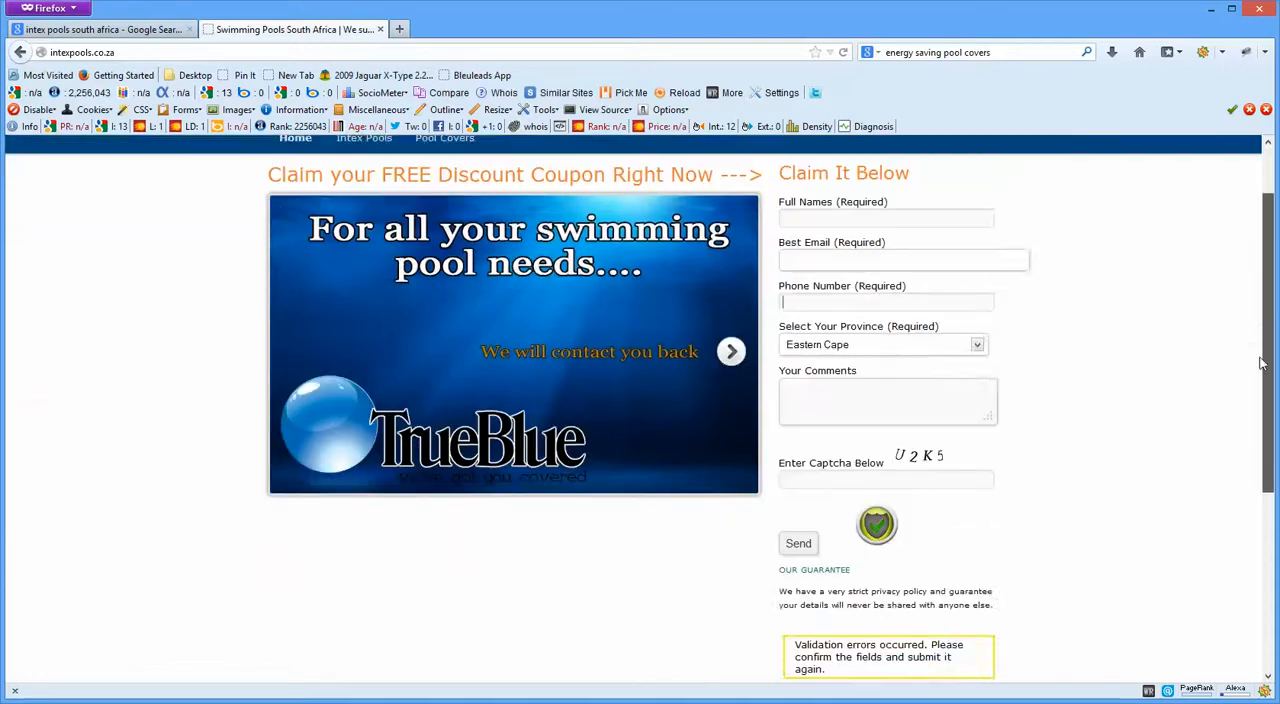
pyautogui.scroll(3)
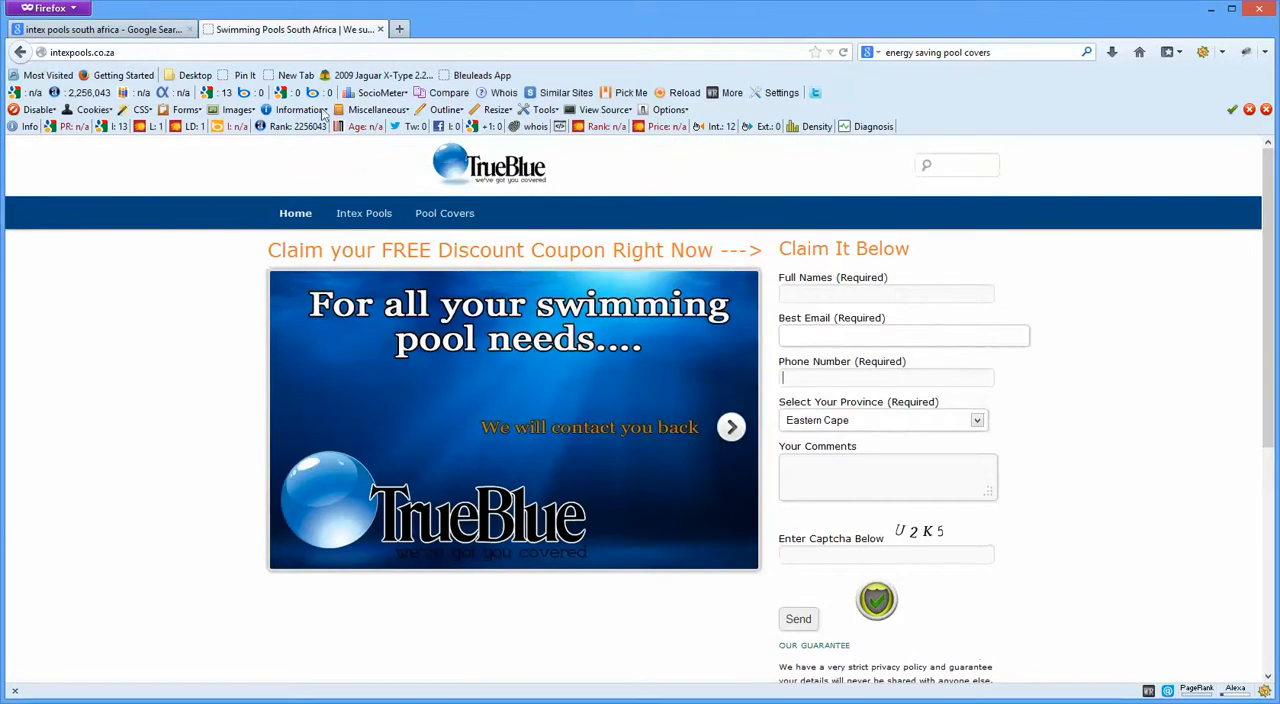
pyautogui.click(100, 28)
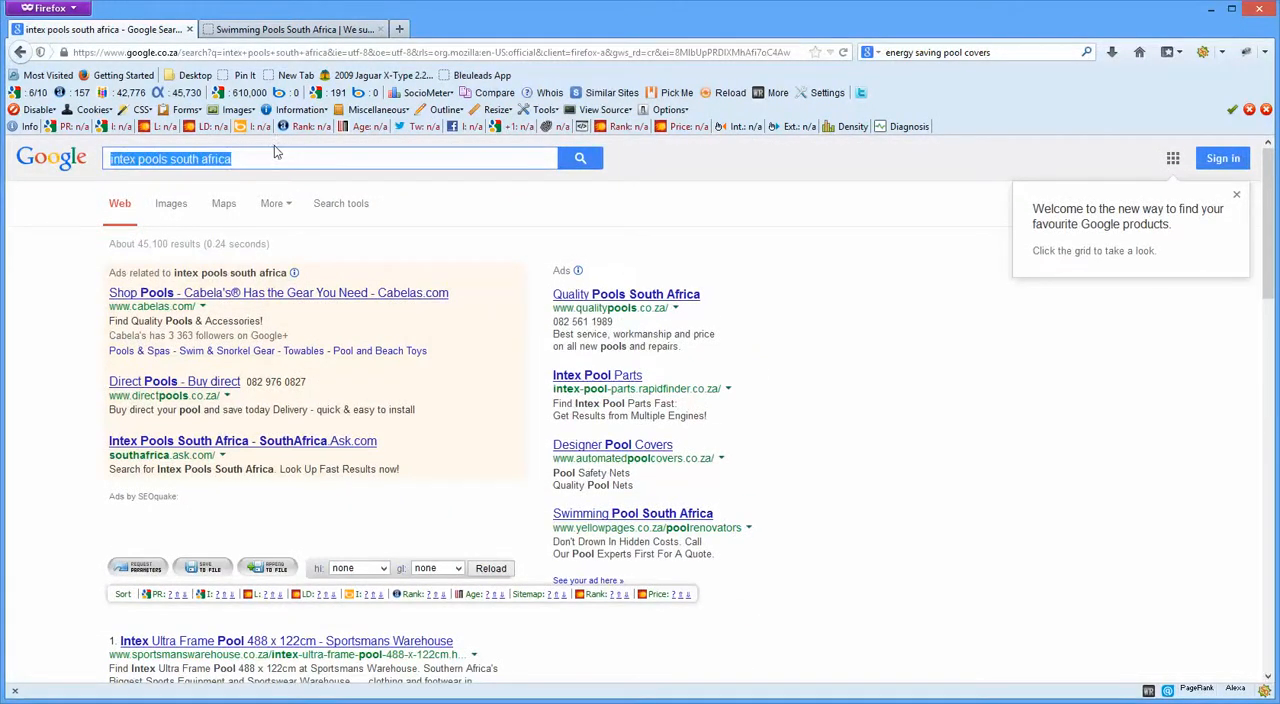
# Open intexpools' Energy Saving Pool Covers page, then return to Google's 'energy saving pool covers' results
pyautogui.scroll(-3)
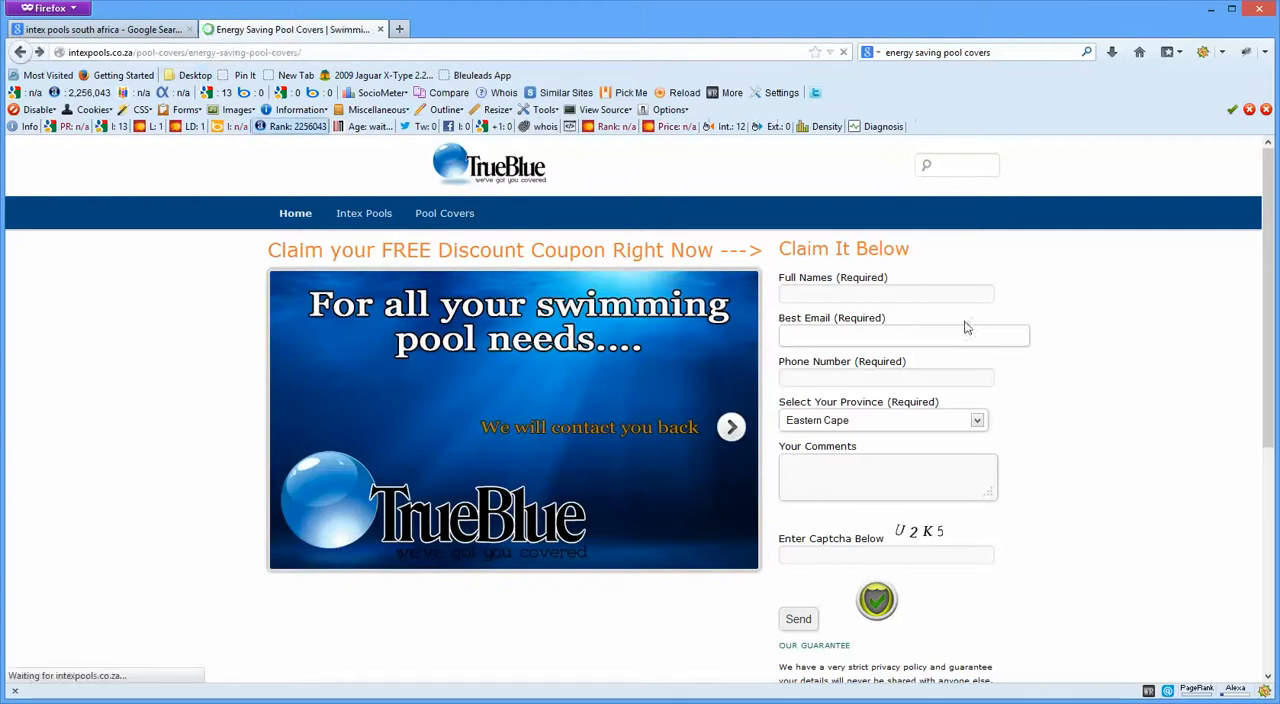
pyautogui.click(442, 213)
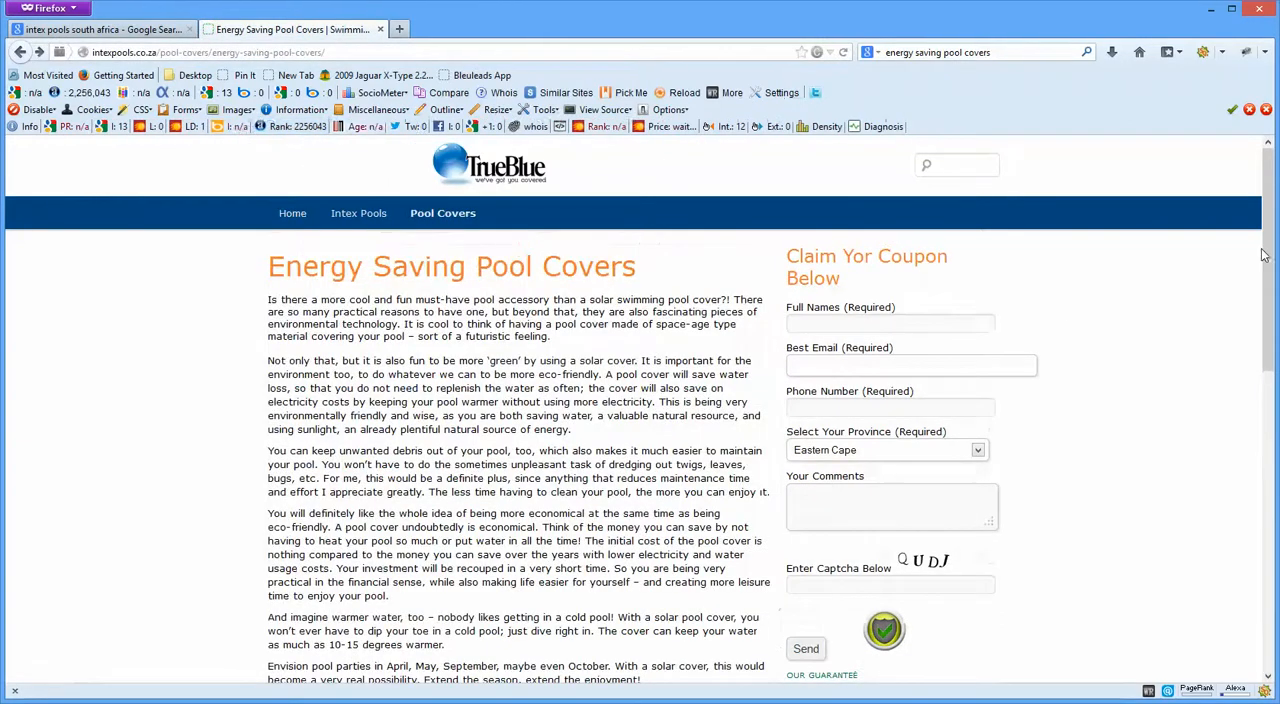
pyautogui.click(20, 52)
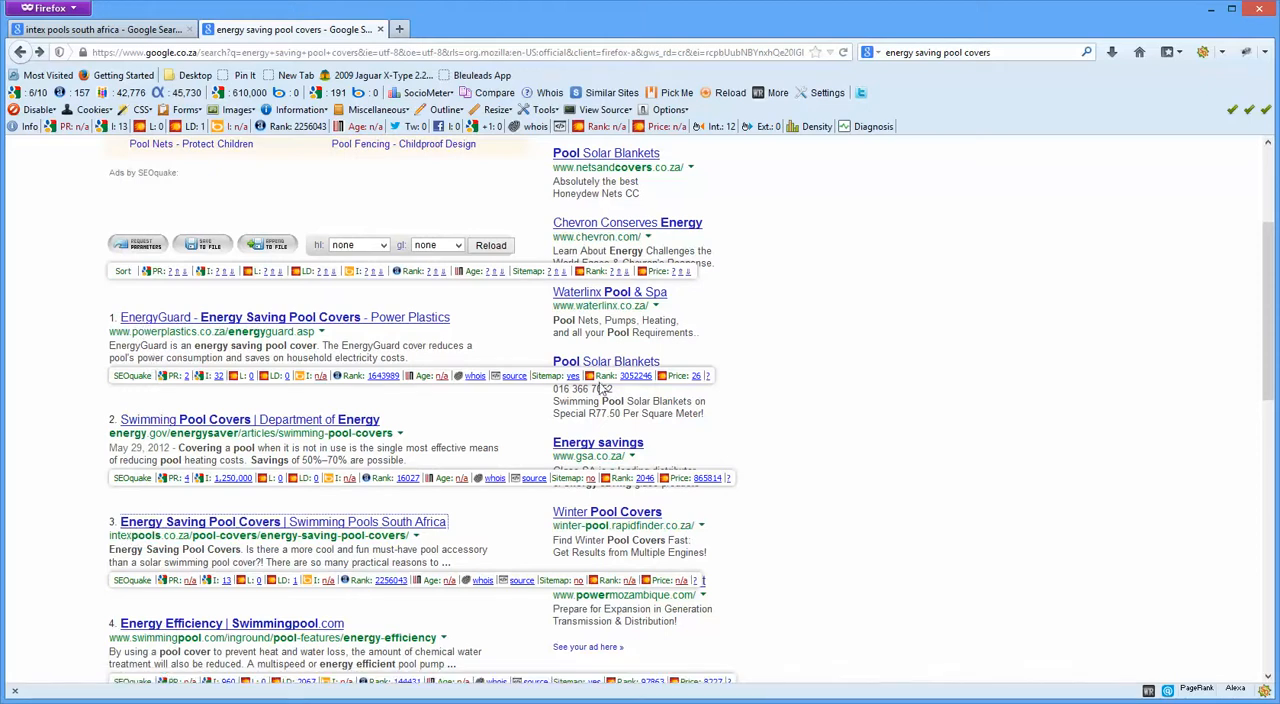
pyautogui.scroll(3)
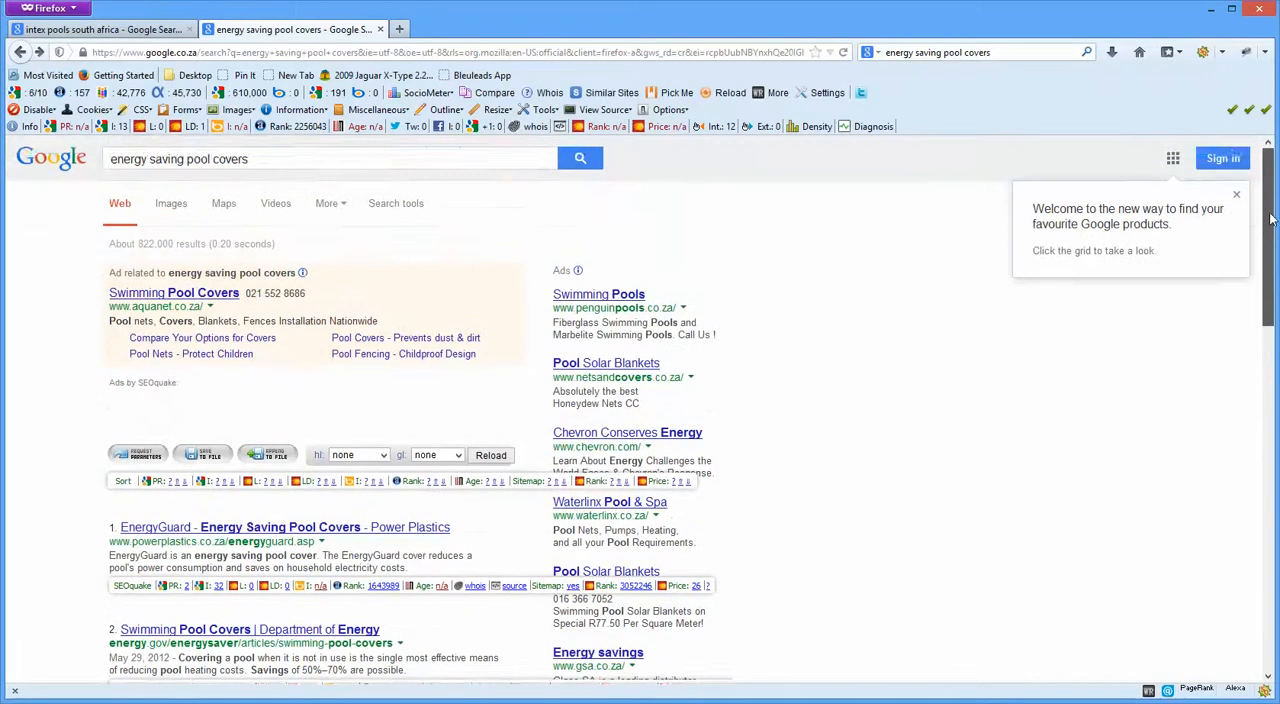
pyautogui.scroll(-3)
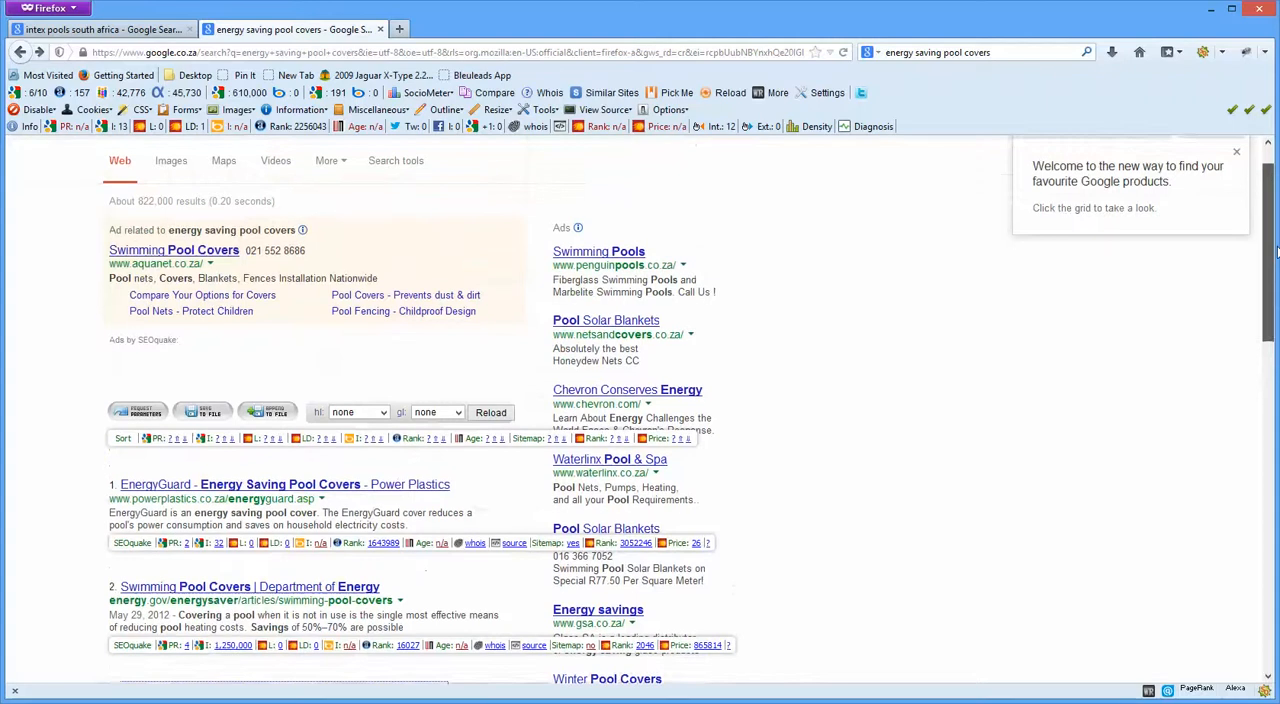
pyautogui.scroll(-3)
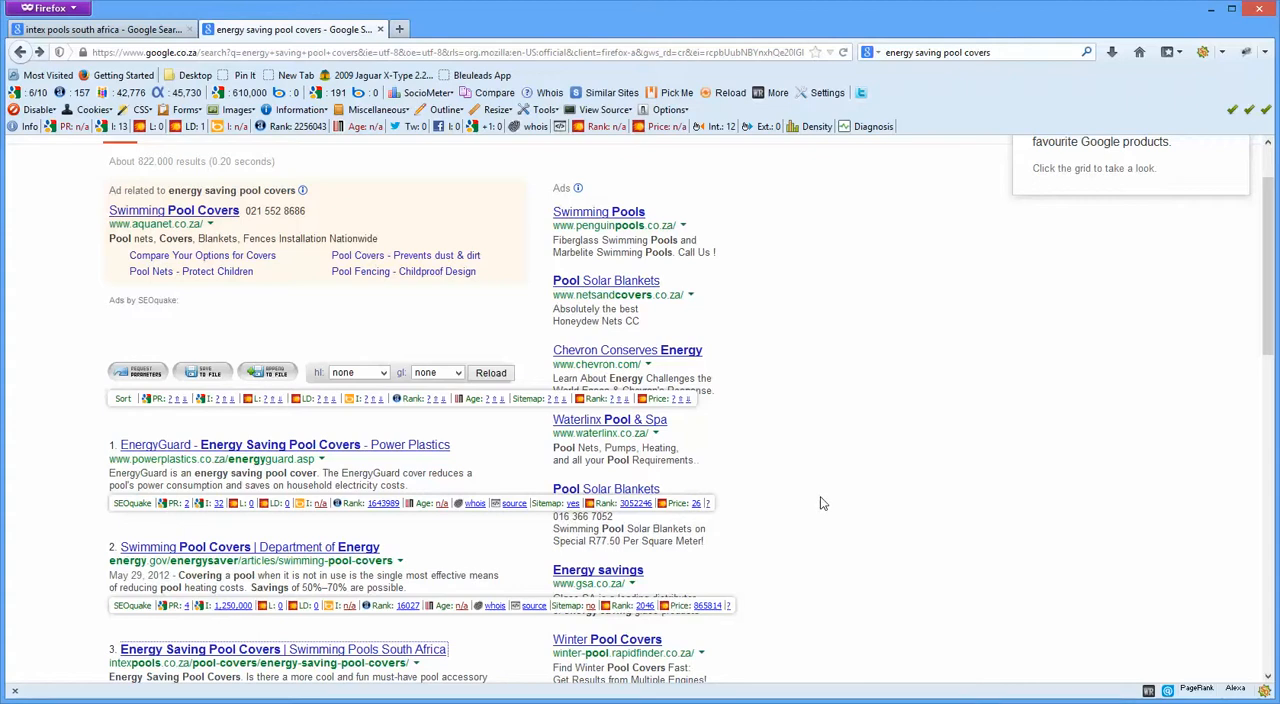
pyautogui.moveTo(1275, 300)
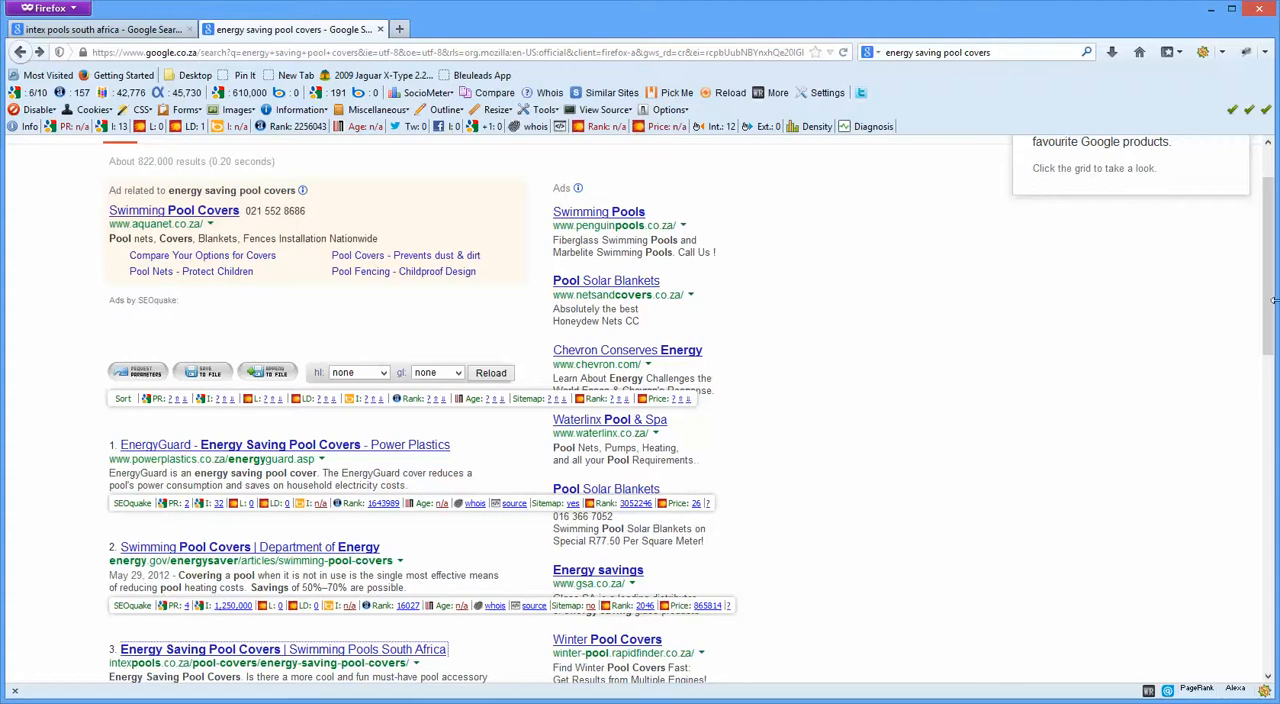
pyautogui.scroll(-3)
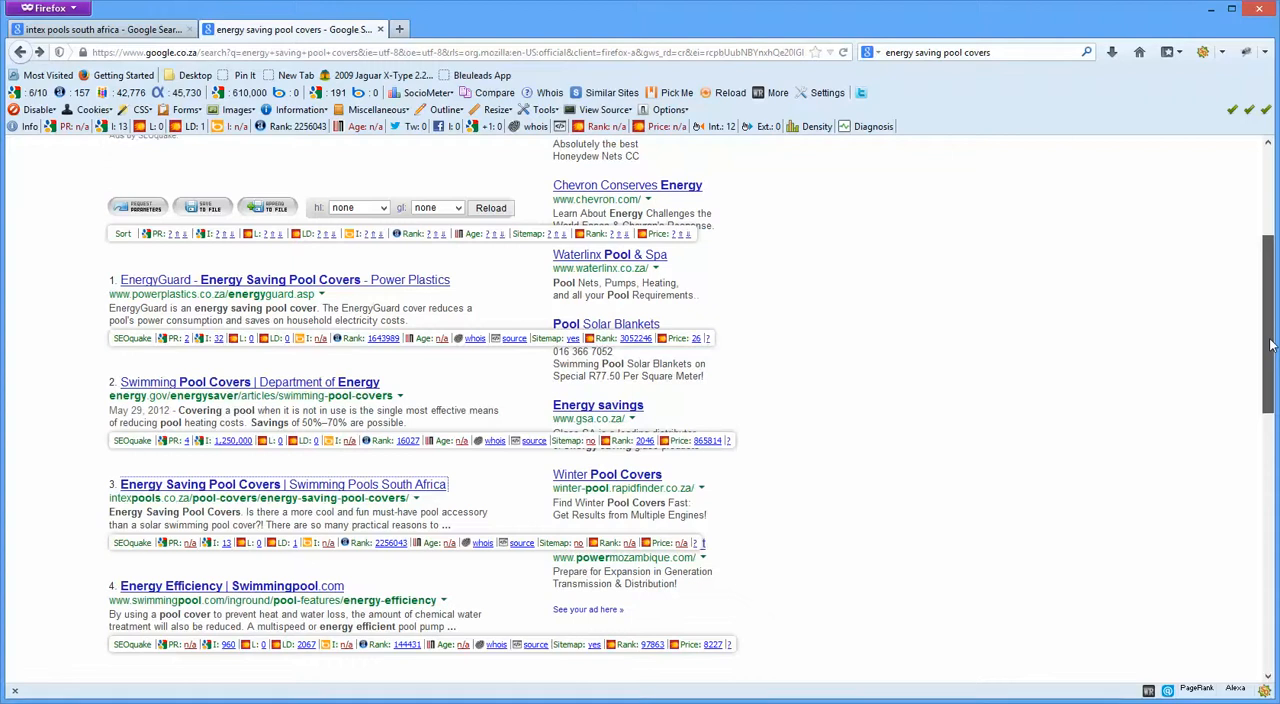
pyautogui.scroll(3)
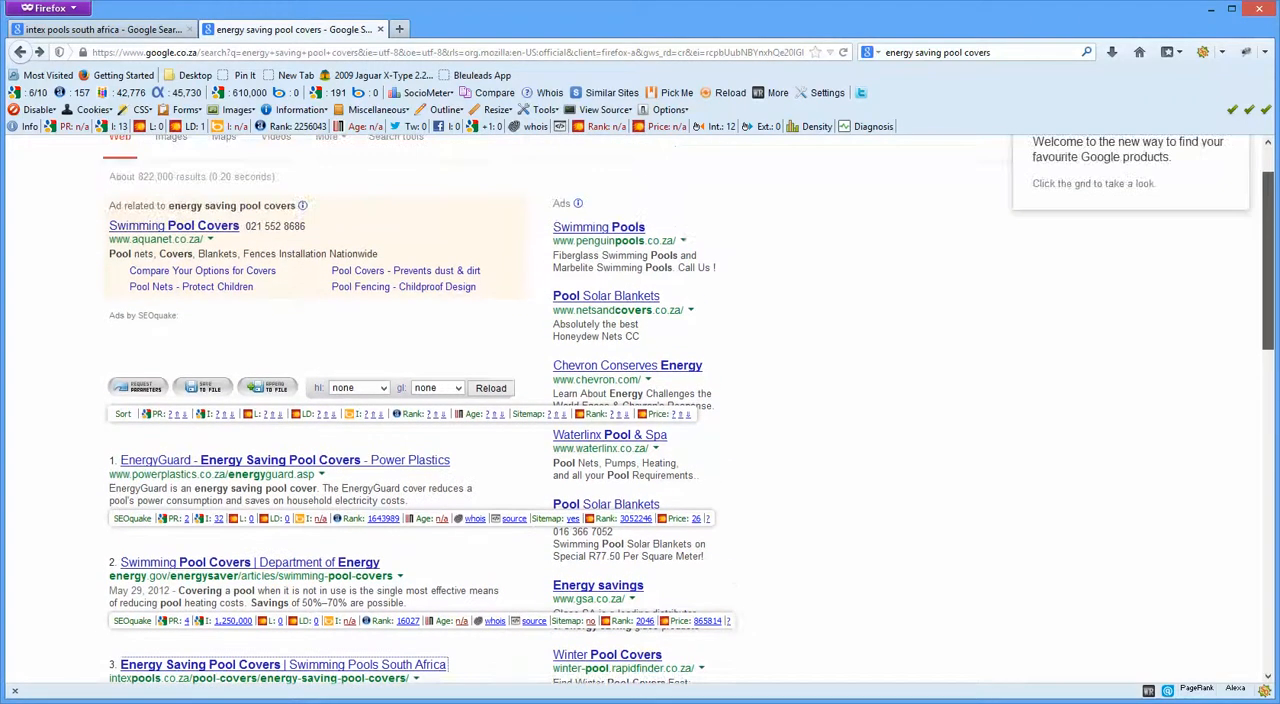
pyautogui.scroll(-3)
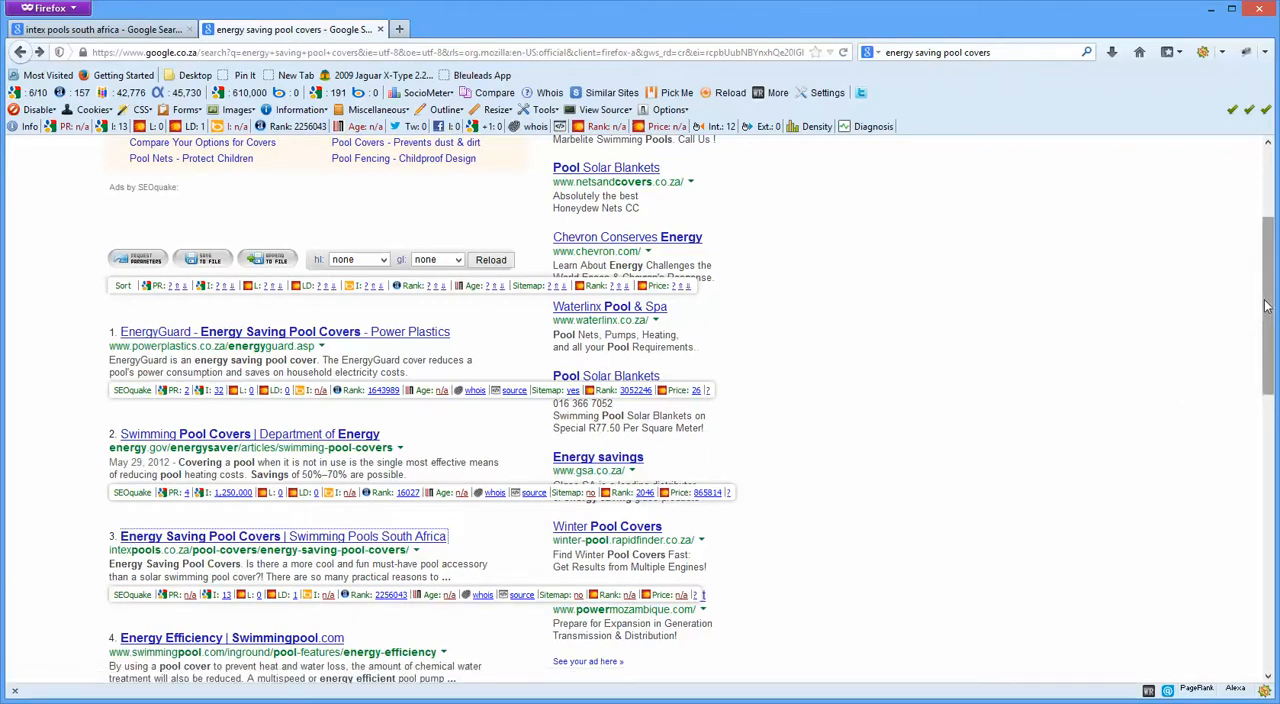
pyautogui.scroll(3)
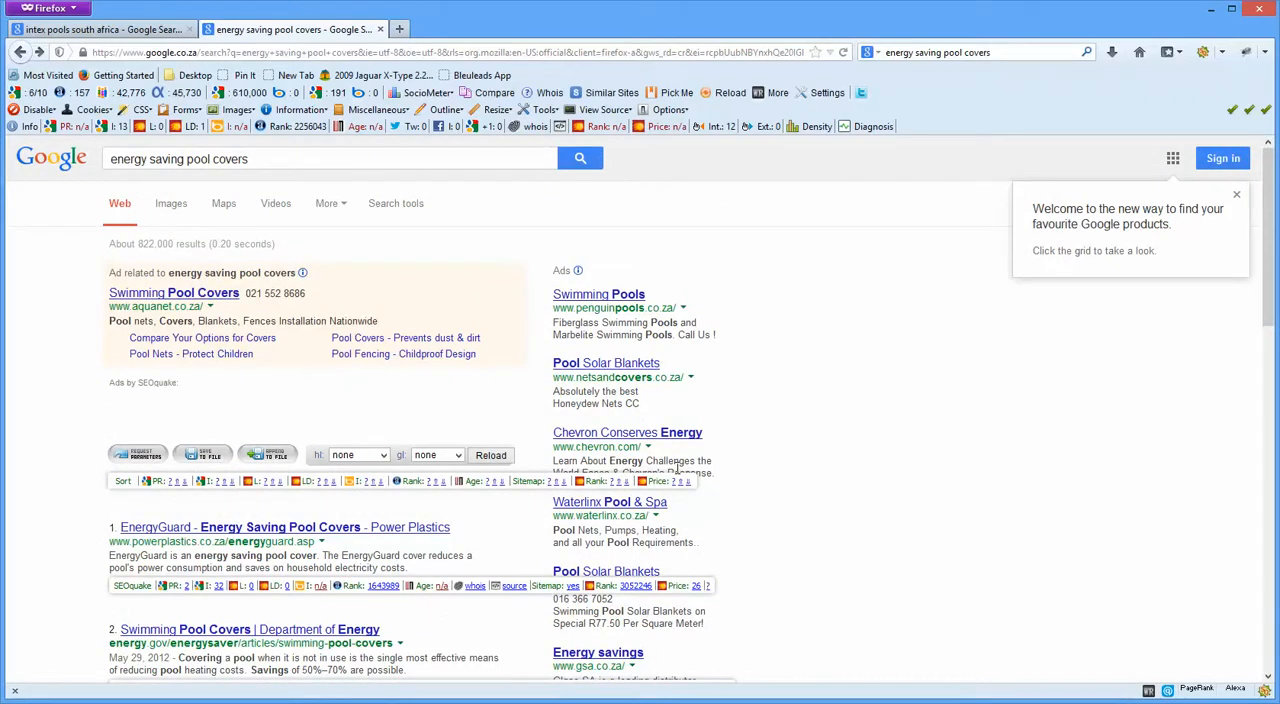
pyautogui.moveTo(177, 287)
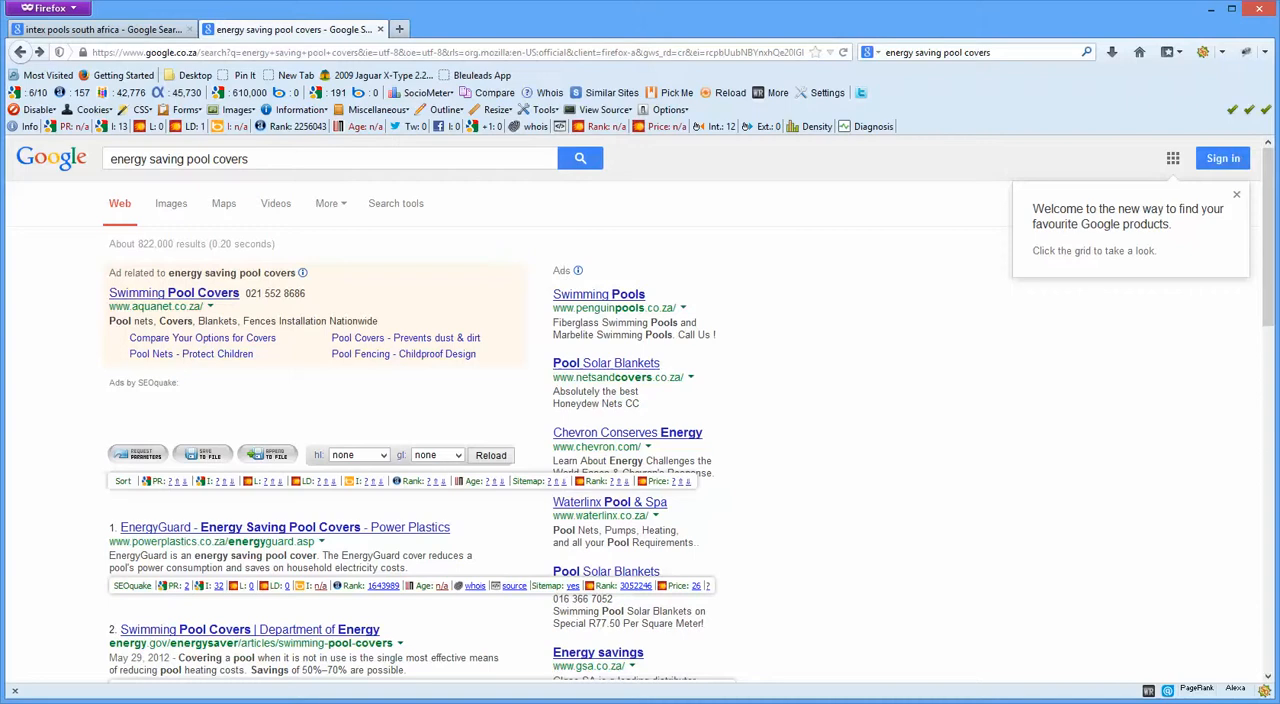
pyautogui.scroll(-3)
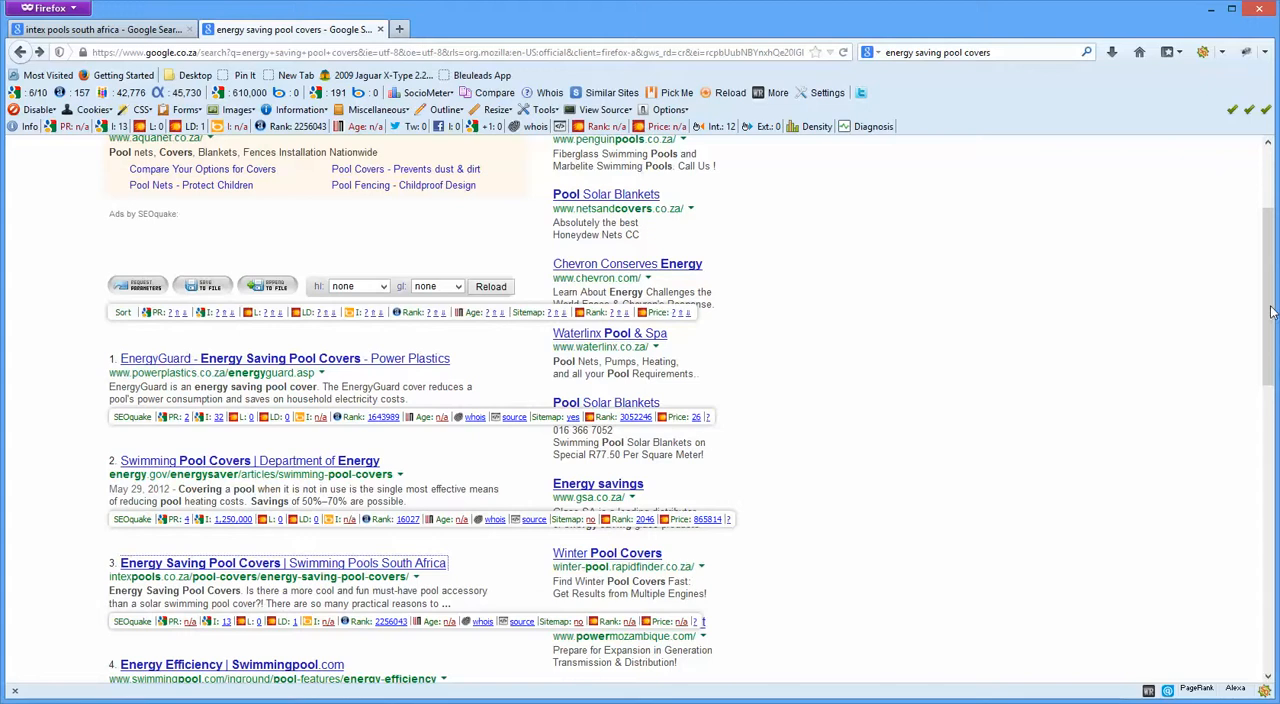
pyautogui.scroll(3)
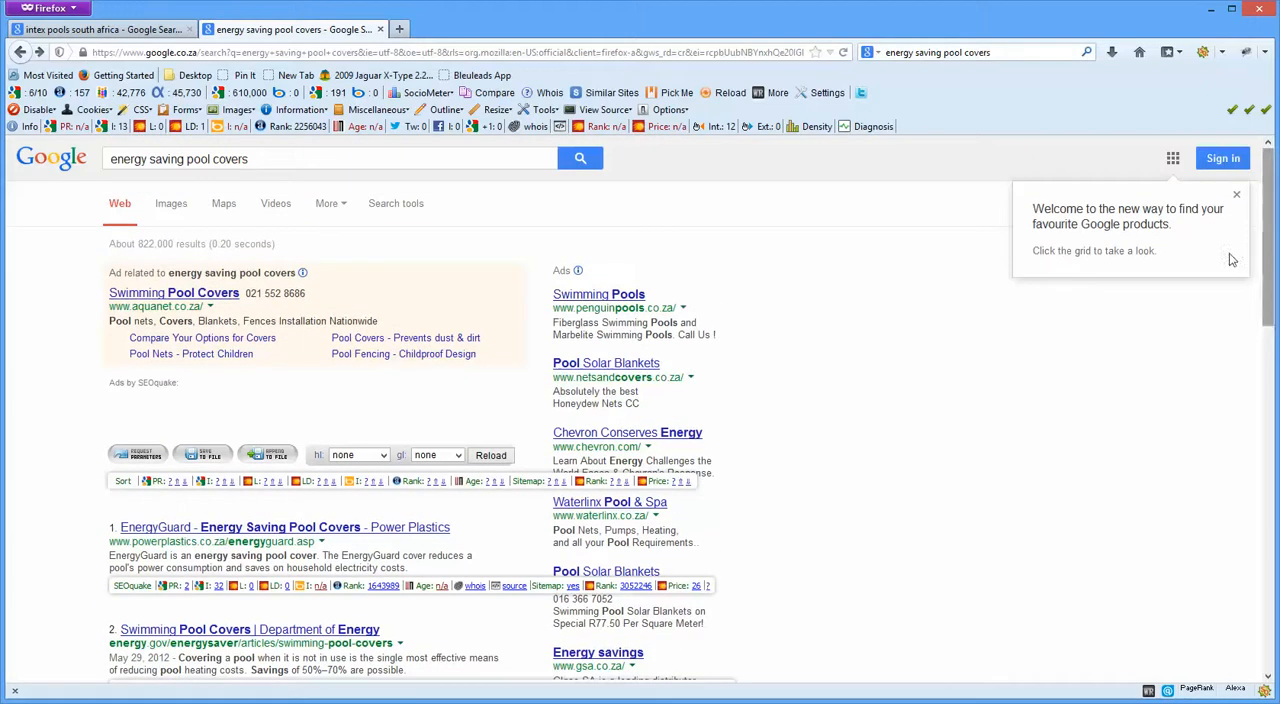
pyautogui.moveTo(1034, 318)
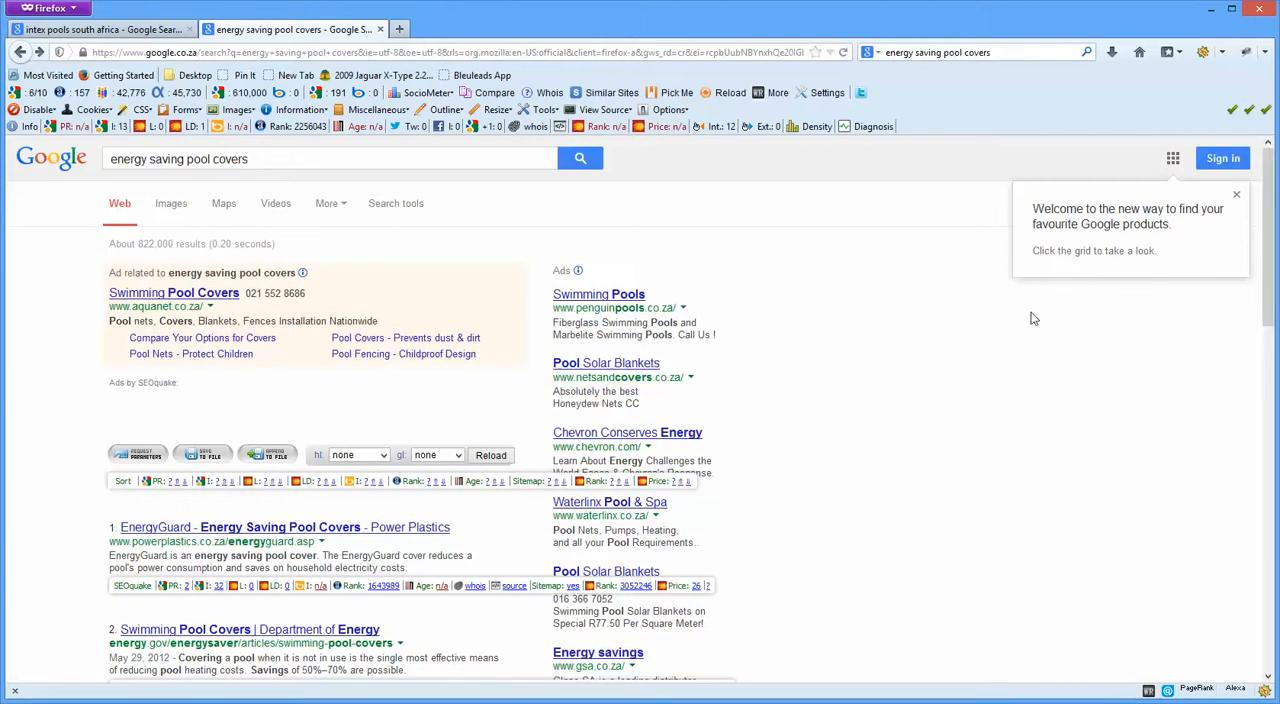